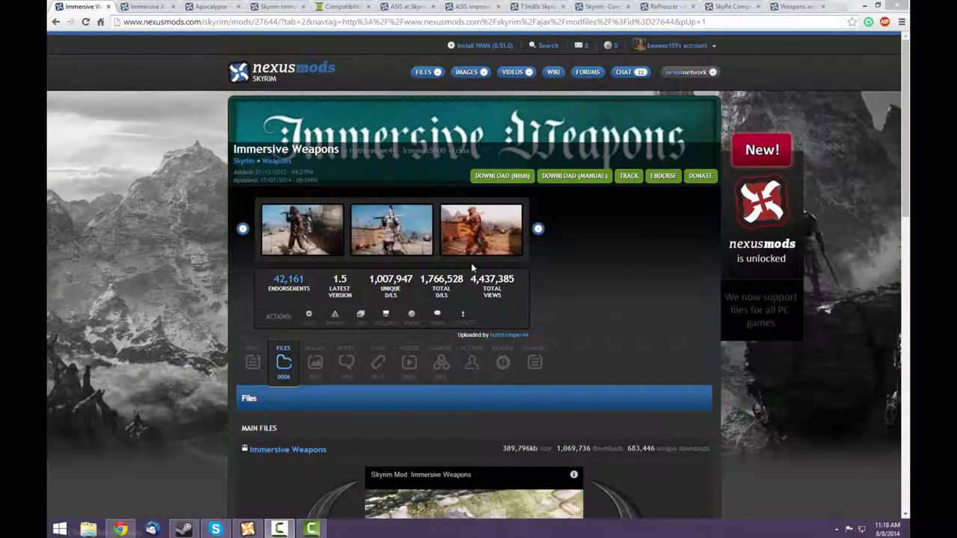
Scroll through the Immersive Armors and Apocalypse file listings, ending on the Skyrim Immersive Creatures page.
scroll(down, 3)
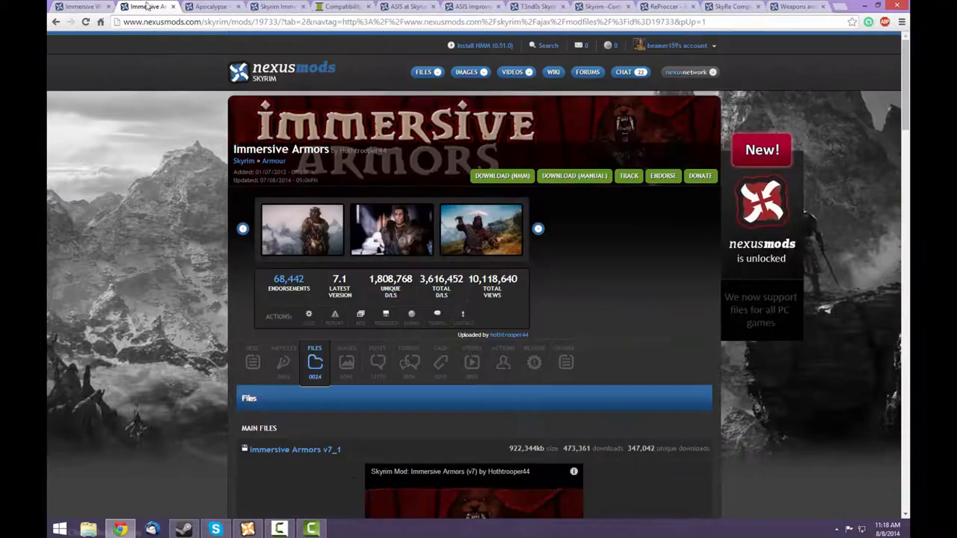
scroll(down, 3)
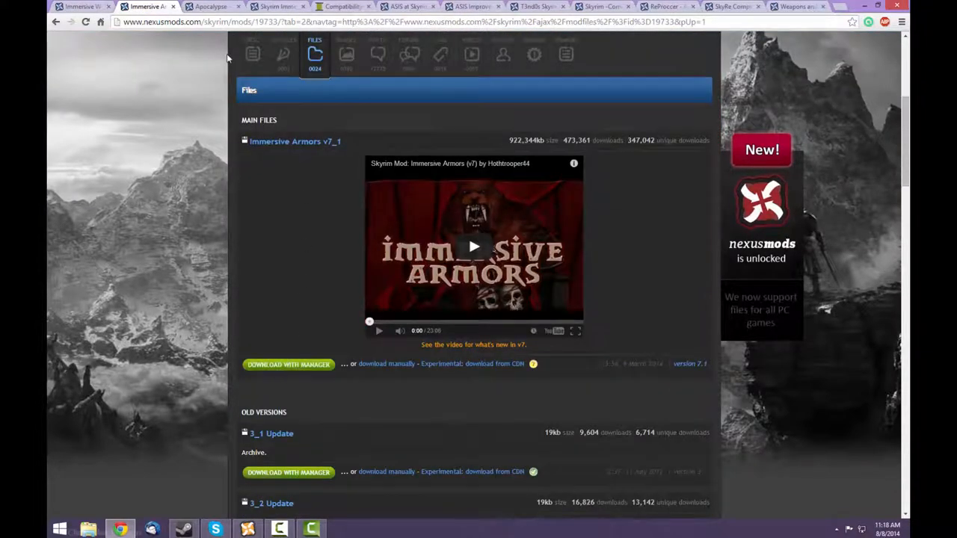
click(212, 6)
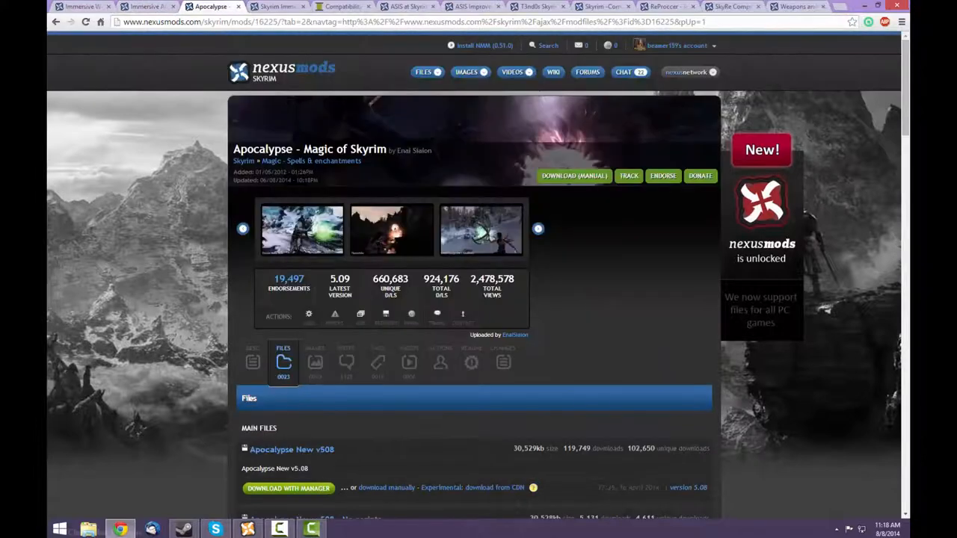
scroll(down, 3)
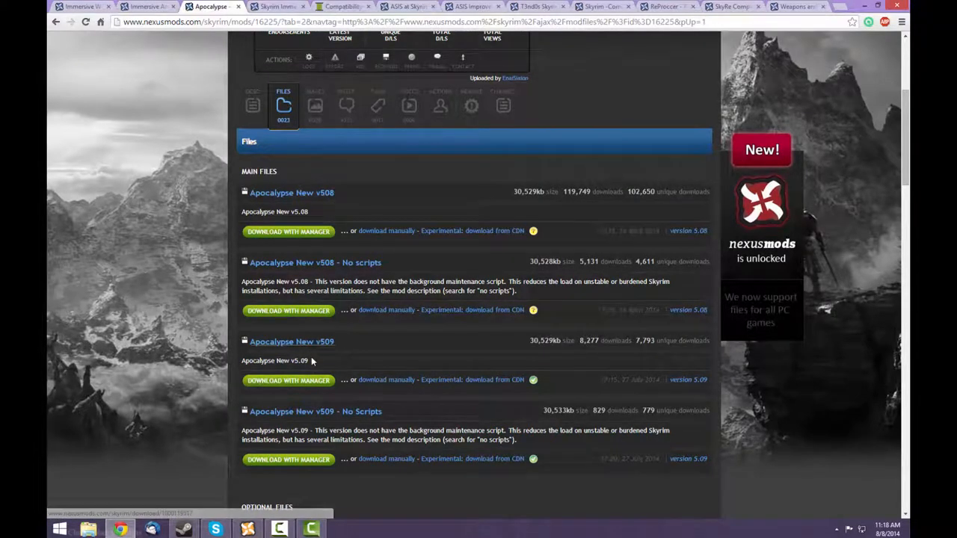
mouse_move(374, 350)
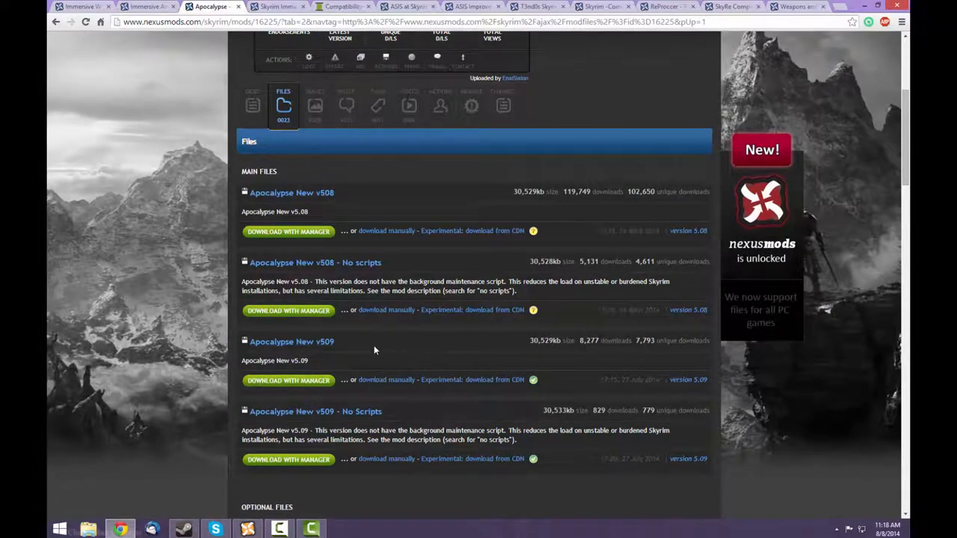
scroll(down, 3)
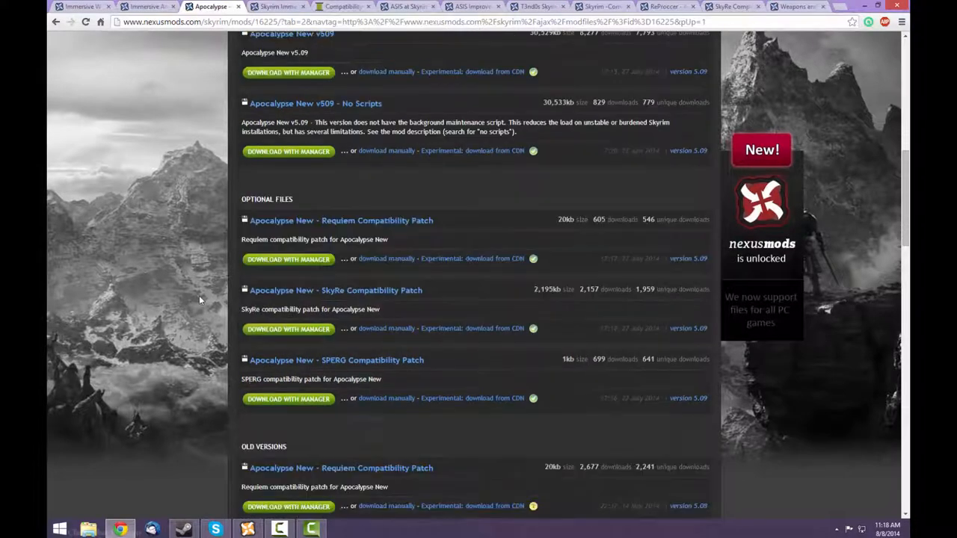
mouse_move(335, 290)
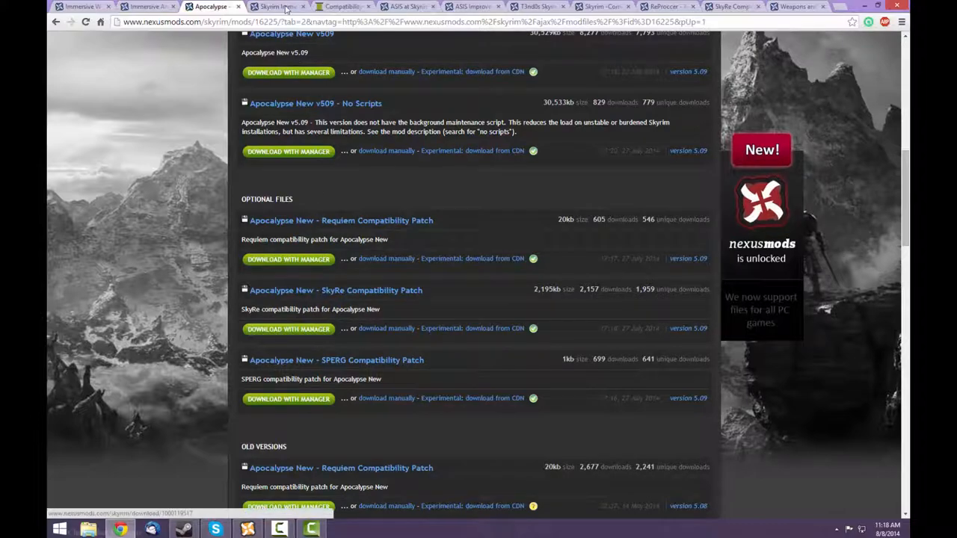
click(278, 6)
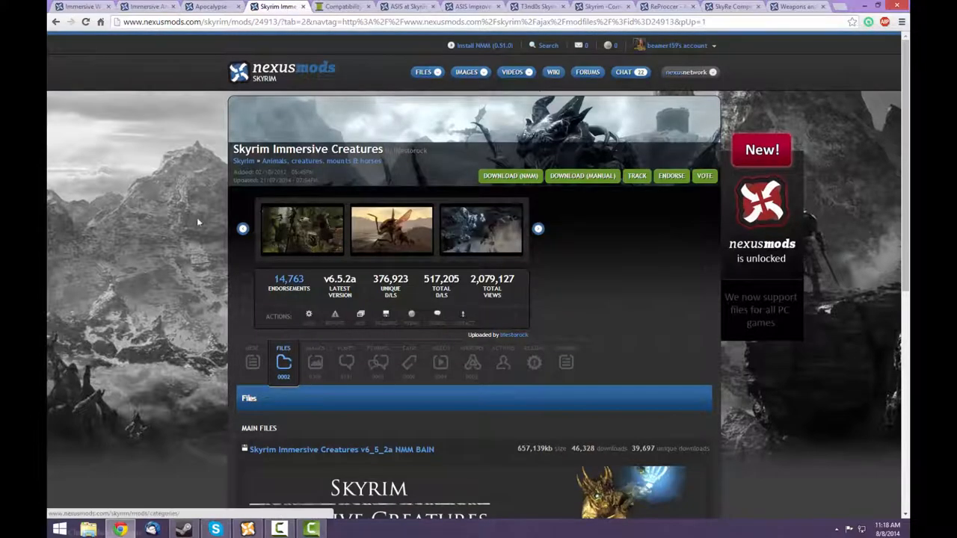
Review the Immersive Creatures files and compatibility list, then move to the ASIS mod page.
scroll(down, 3)
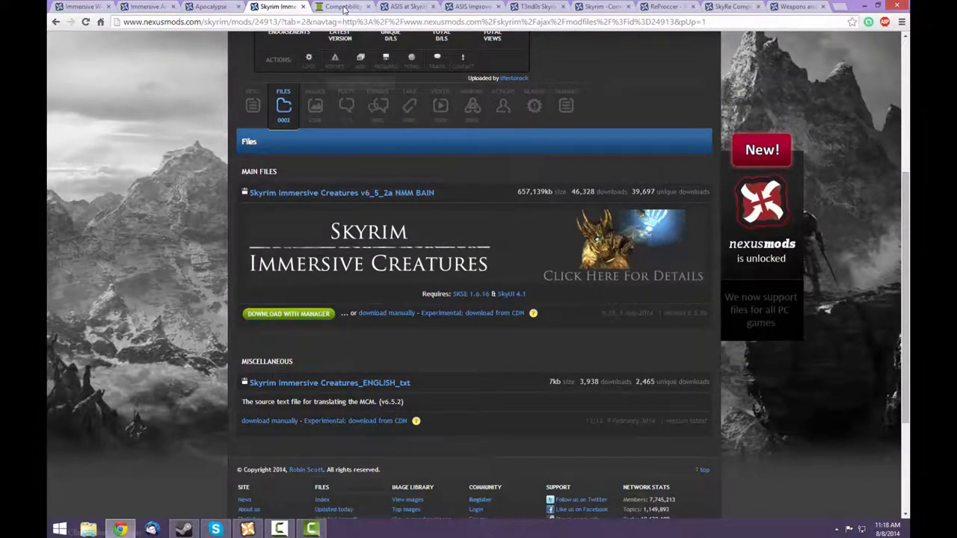
click(341, 6)
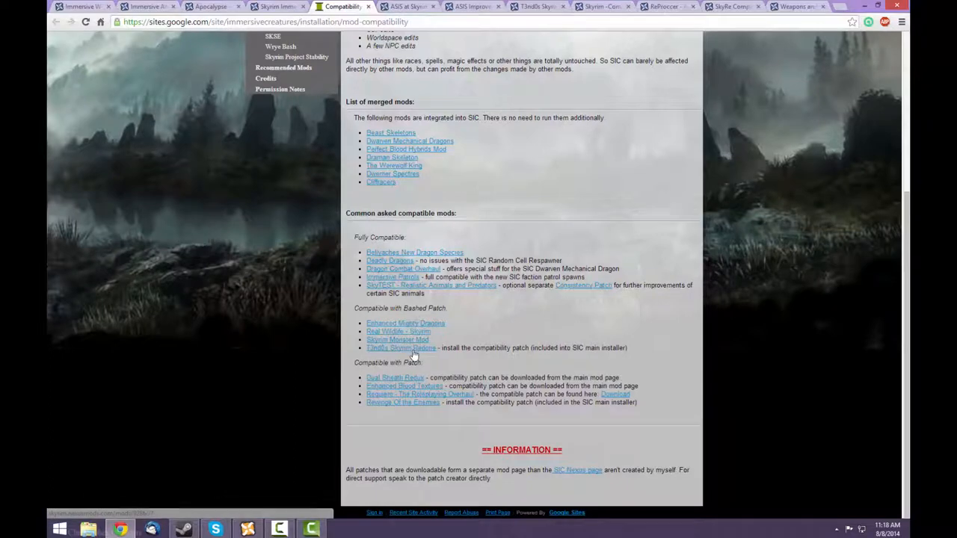
mouse_move(410, 317)
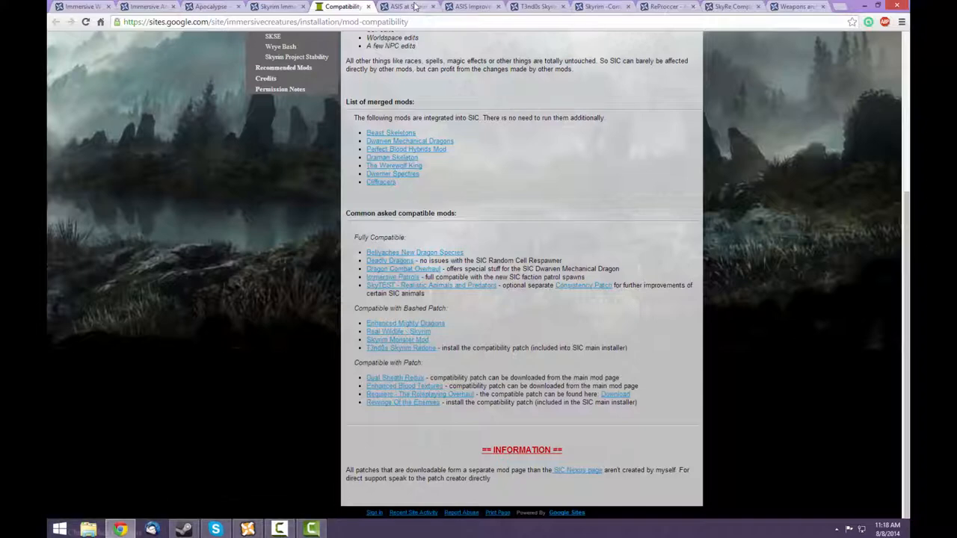
click(406, 6)
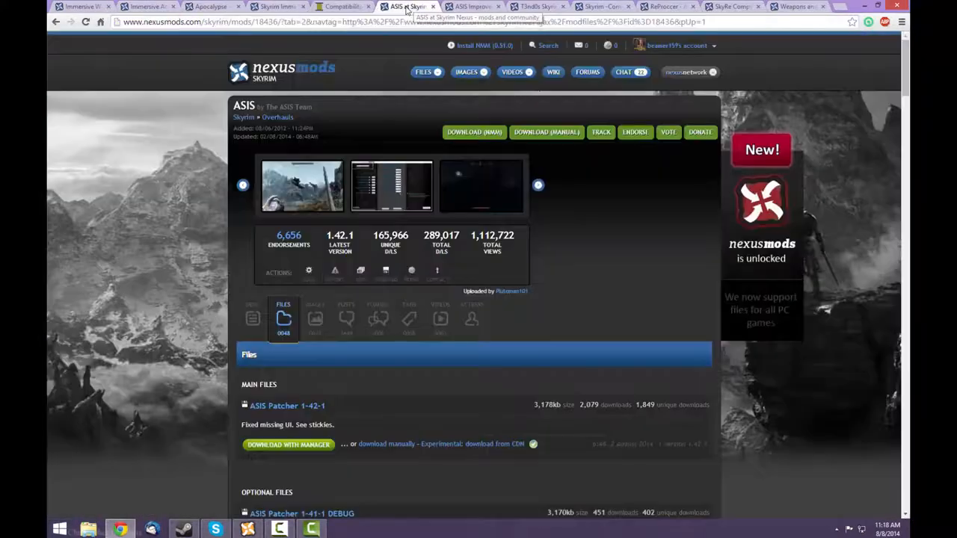
mouse_move(358, 227)
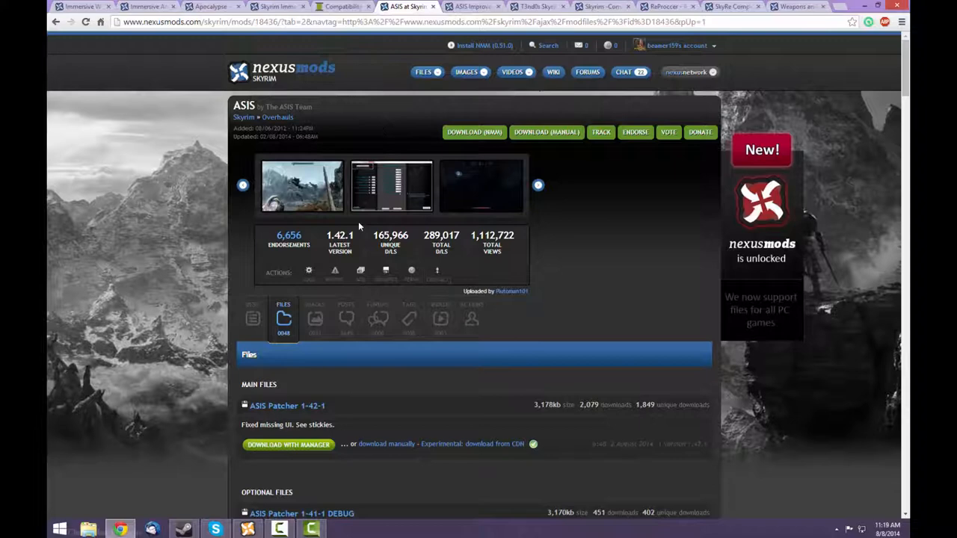
Read the ASIS sticky author notes and the ASIS Improved INI Files description.
scroll(down, 3)
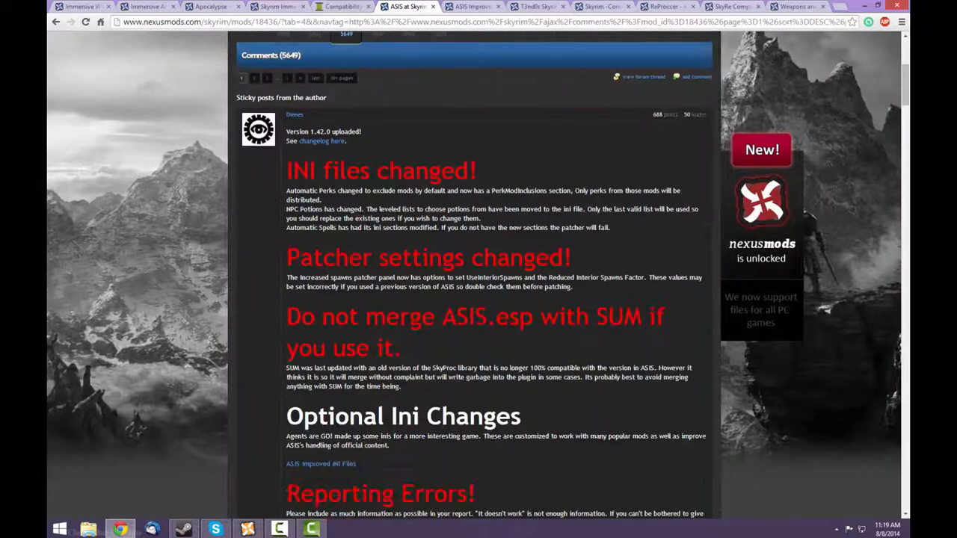
scroll(down, 3)
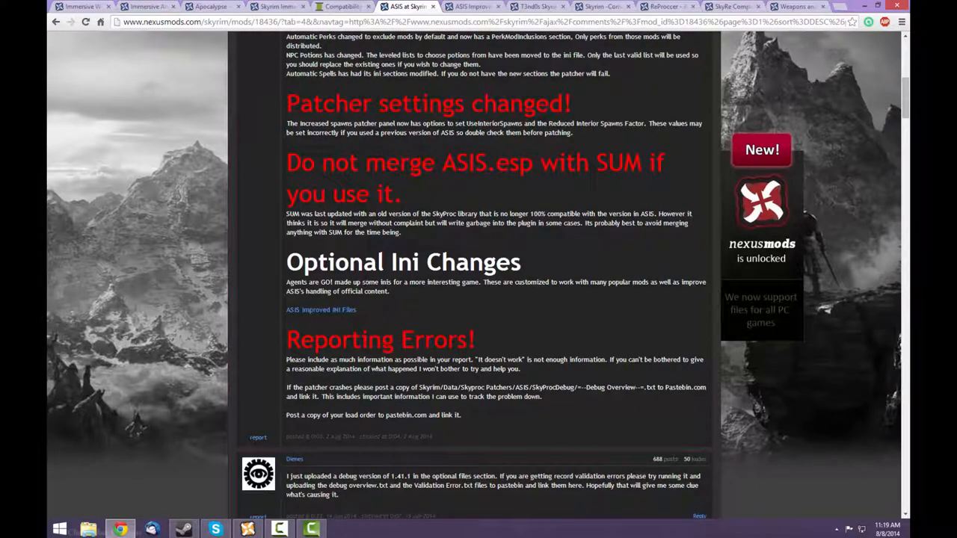
mouse_move(308, 309)
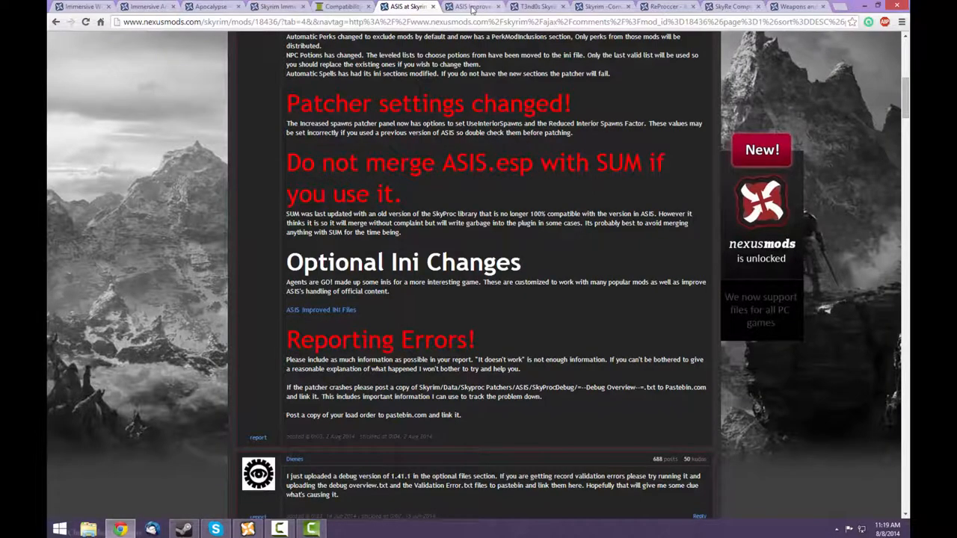
click(471, 6)
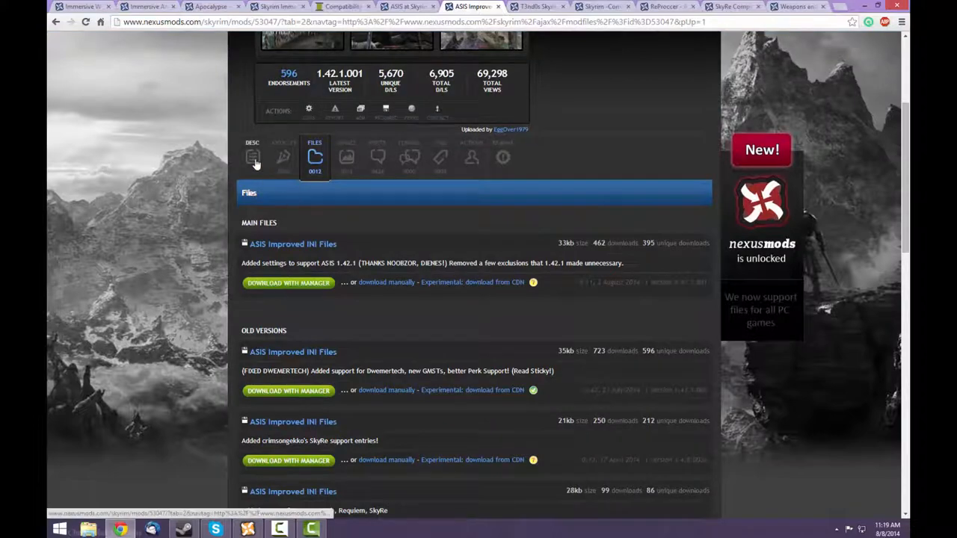
click(251, 157)
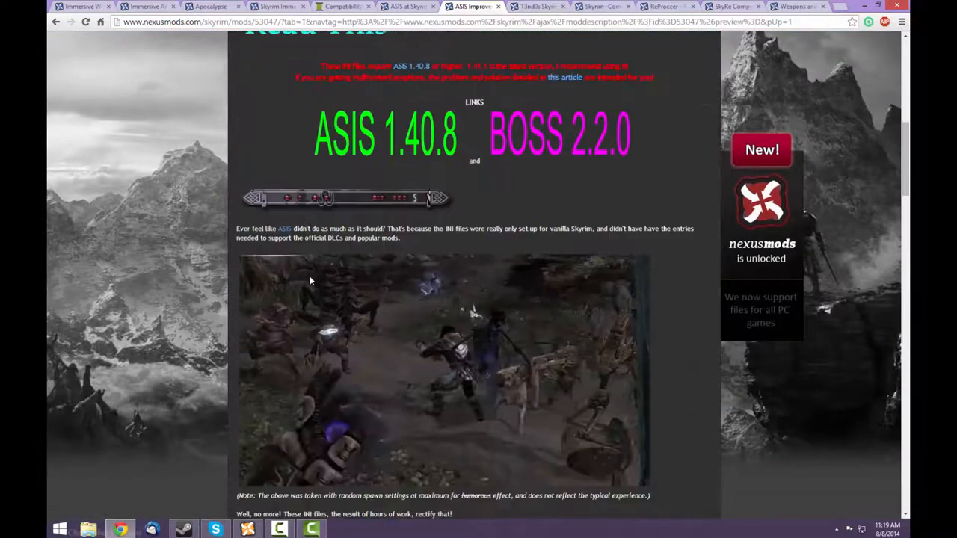
scroll(down, 3)
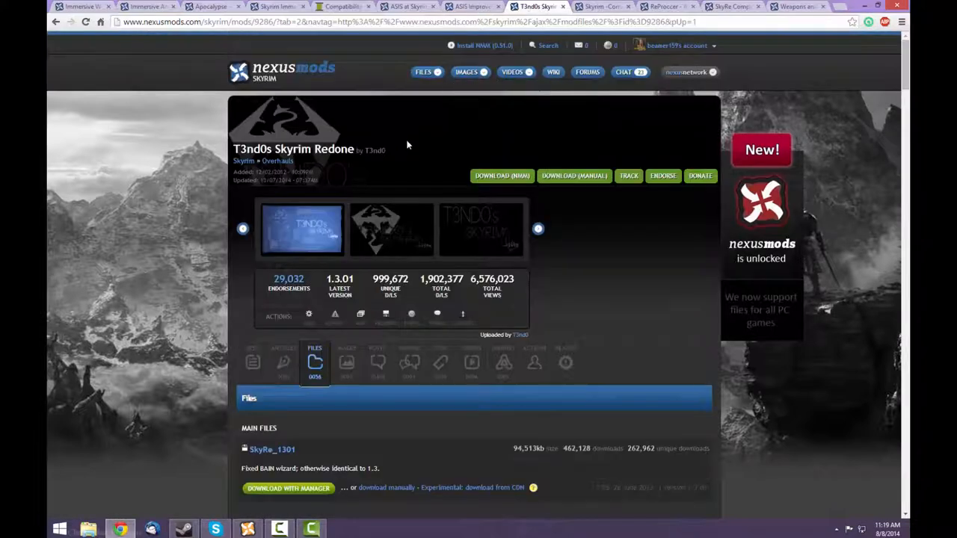
Check the Skyrim Redone file listings and bring up the Skyrim Community Uncapper page.
scroll(down, 3)
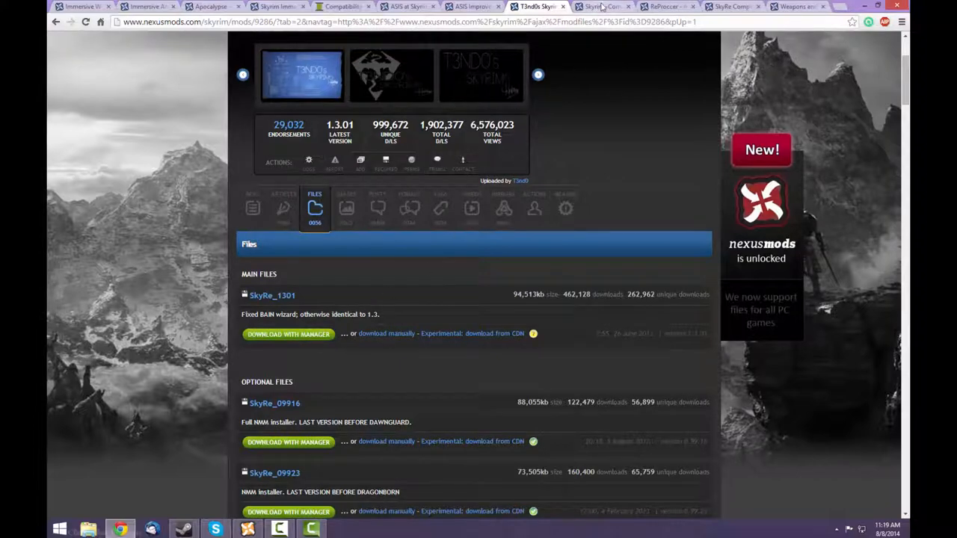
click(601, 6)
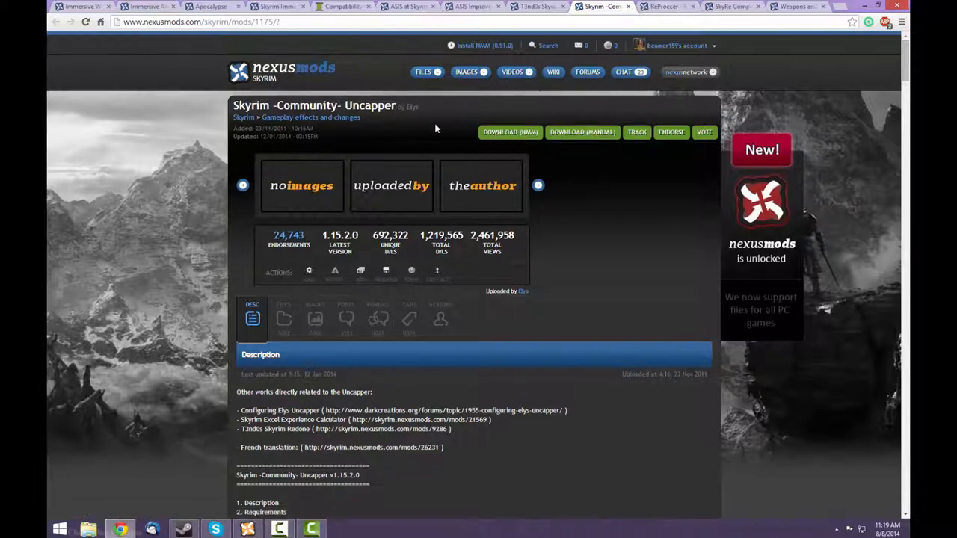
mouse_move(604, 124)
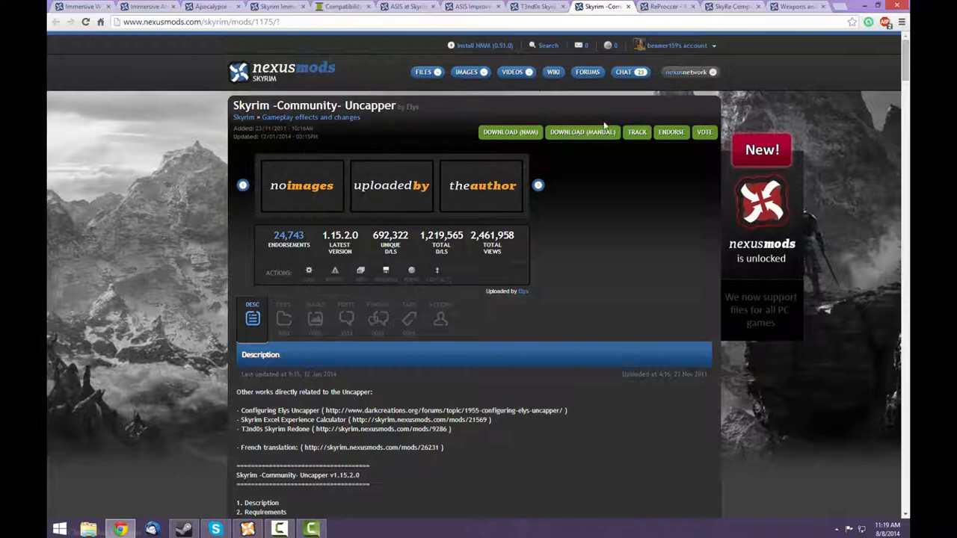
mouse_move(596, 37)
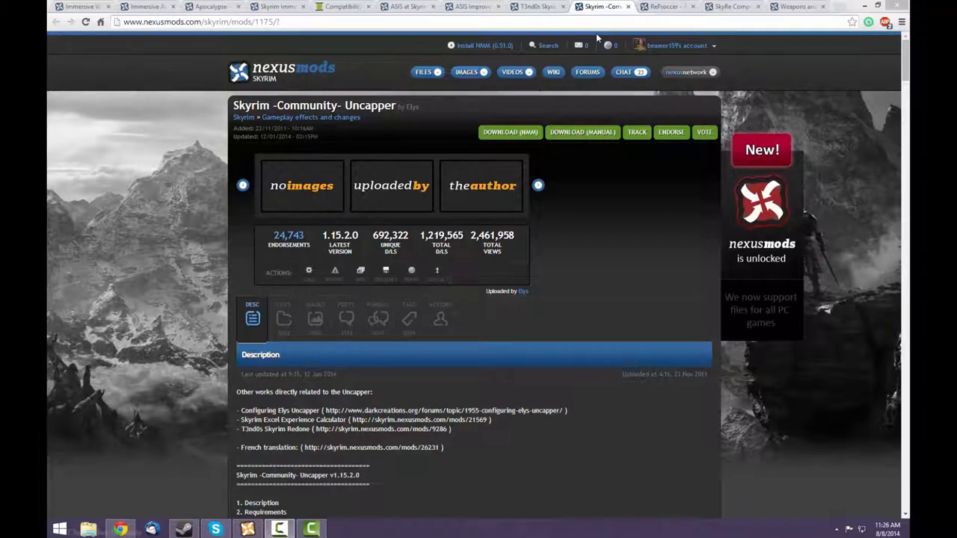
mouse_move(602, 39)
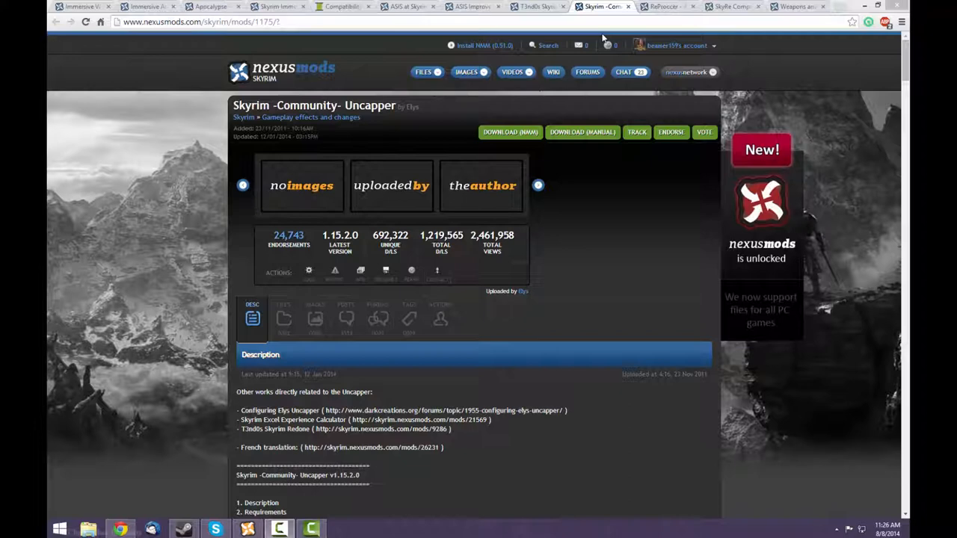
mouse_move(631, 42)
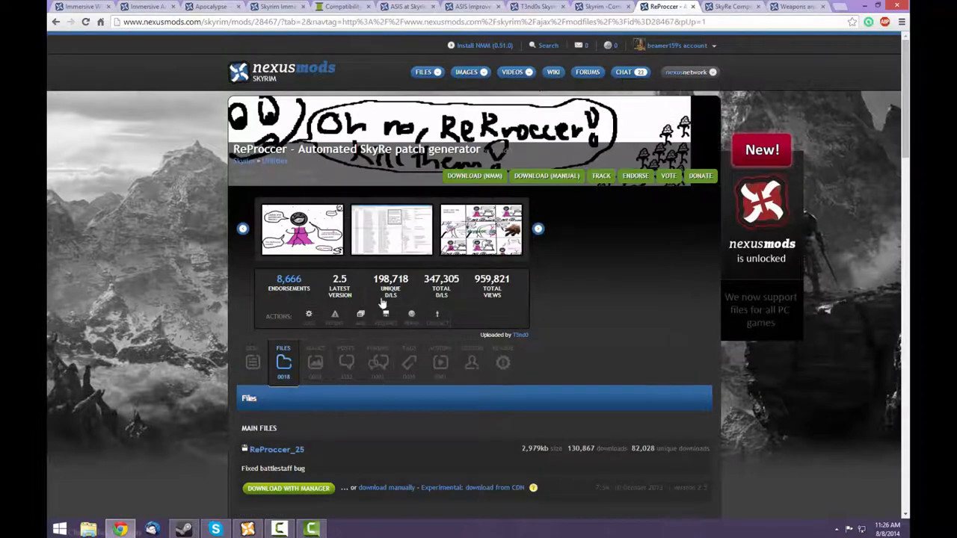
Review the Weapons and Armor Fixes Remade files and the SkyRe Compatibility and ReProccer Patches listings.
scroll(down, 3)
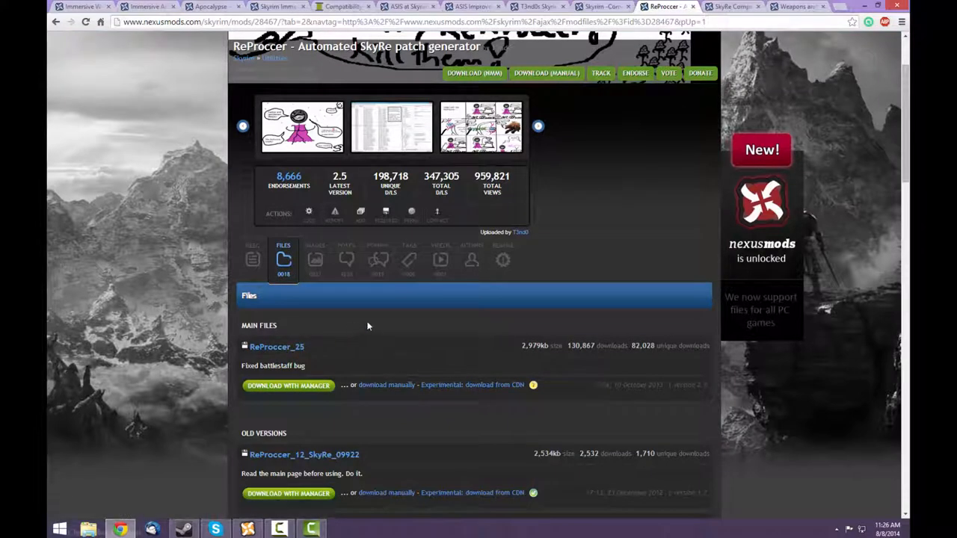
mouse_move(383, 329)
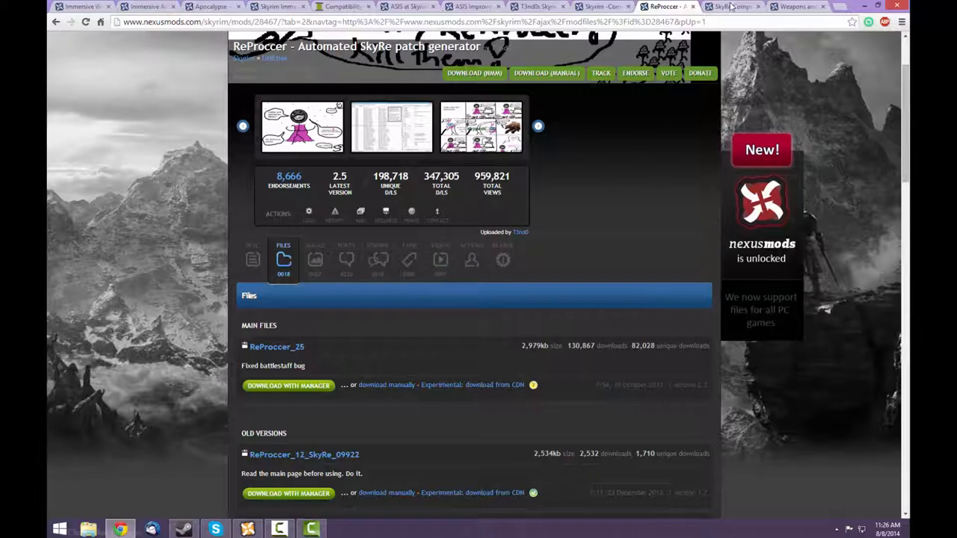
click(731, 6)
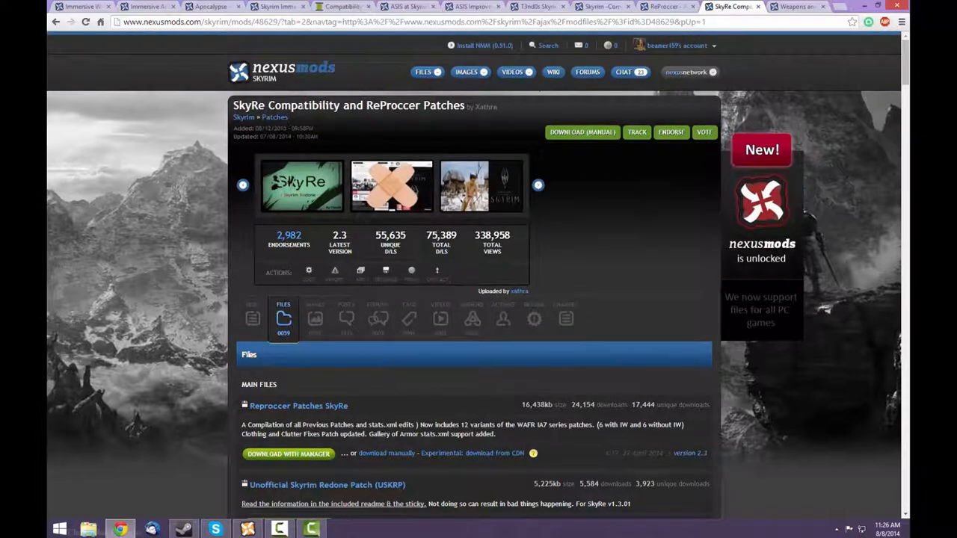
scroll(down, 3)
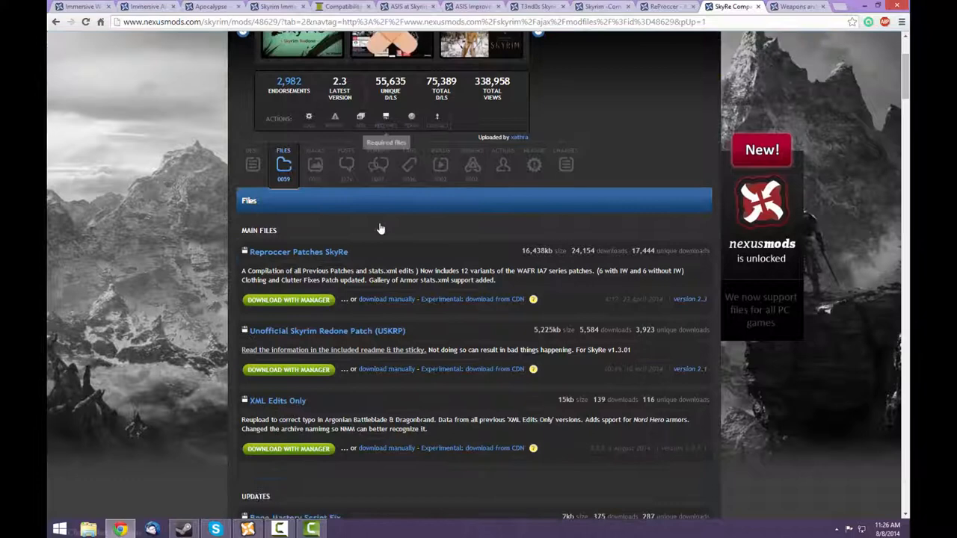
mouse_move(230, 272)
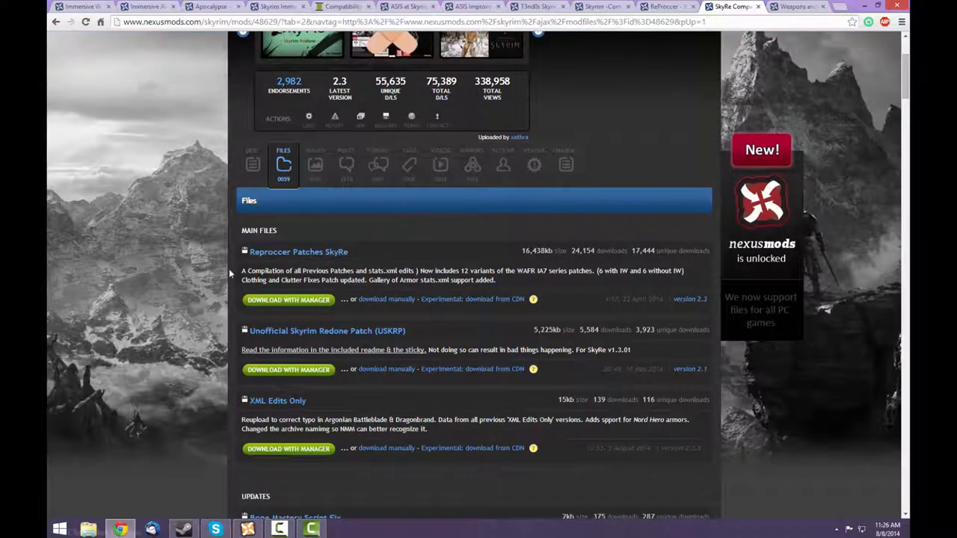
mouse_move(460, 224)
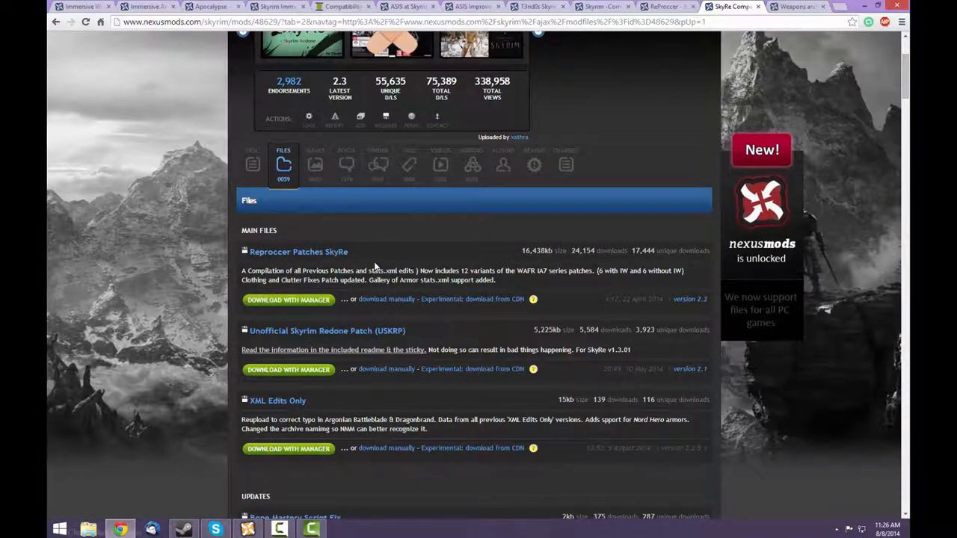
mouse_move(397, 256)
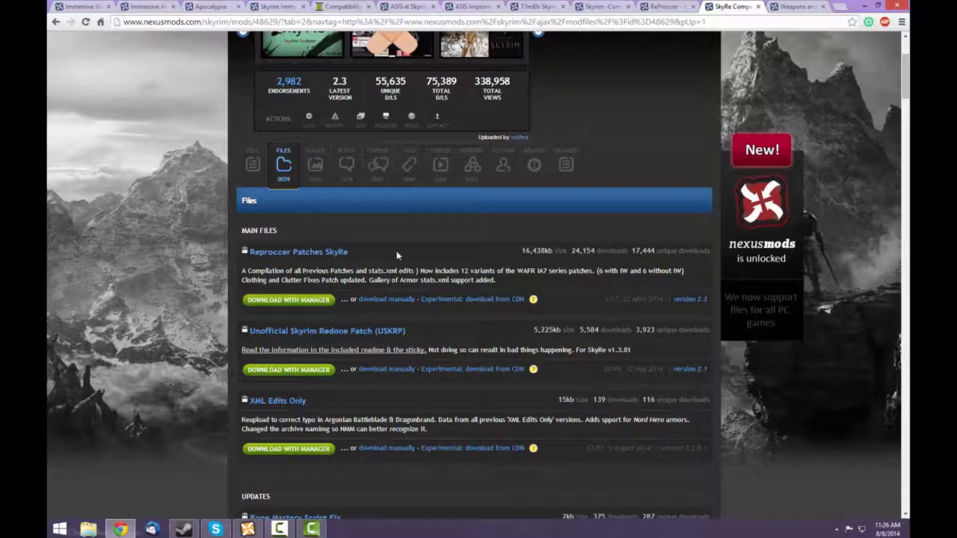
mouse_move(260, 270)
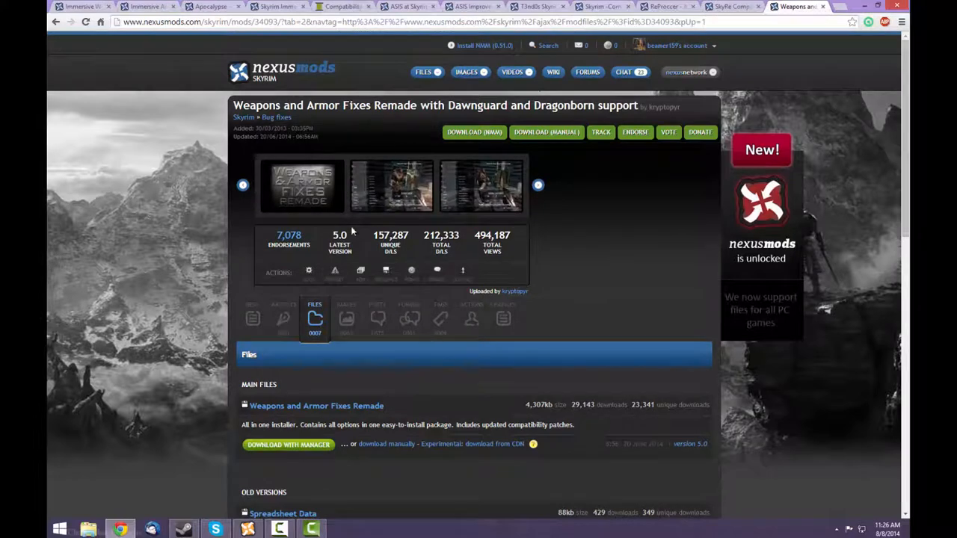
mouse_move(302, 417)
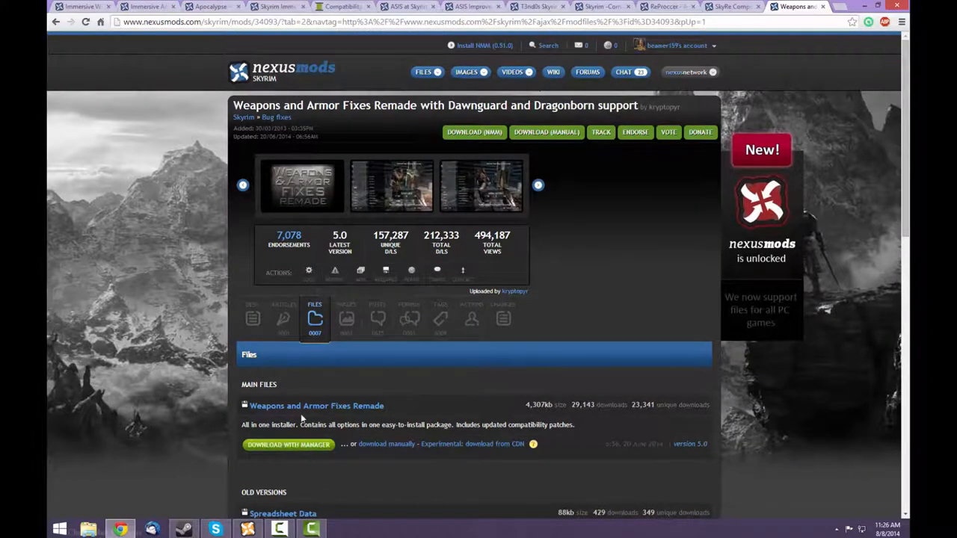
click(732, 6)
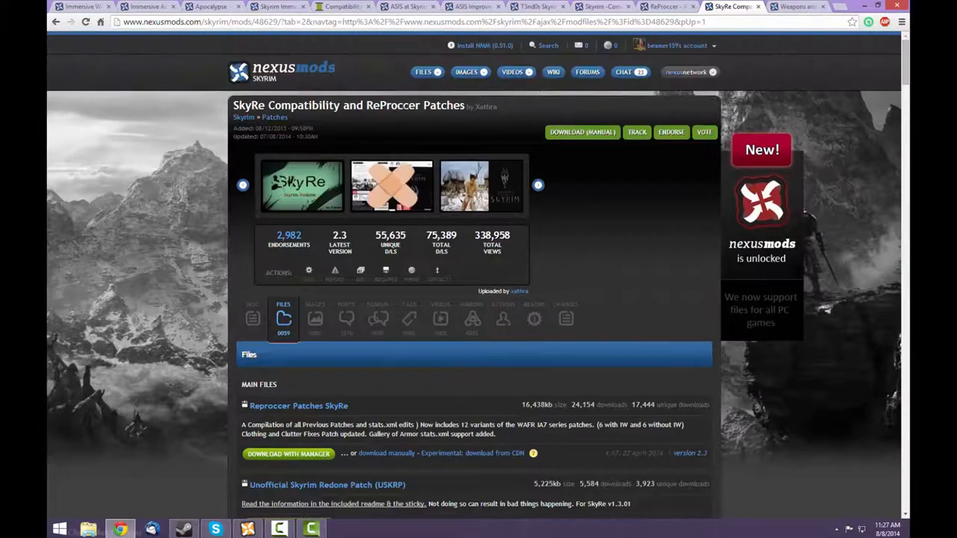
scroll(down, 3)
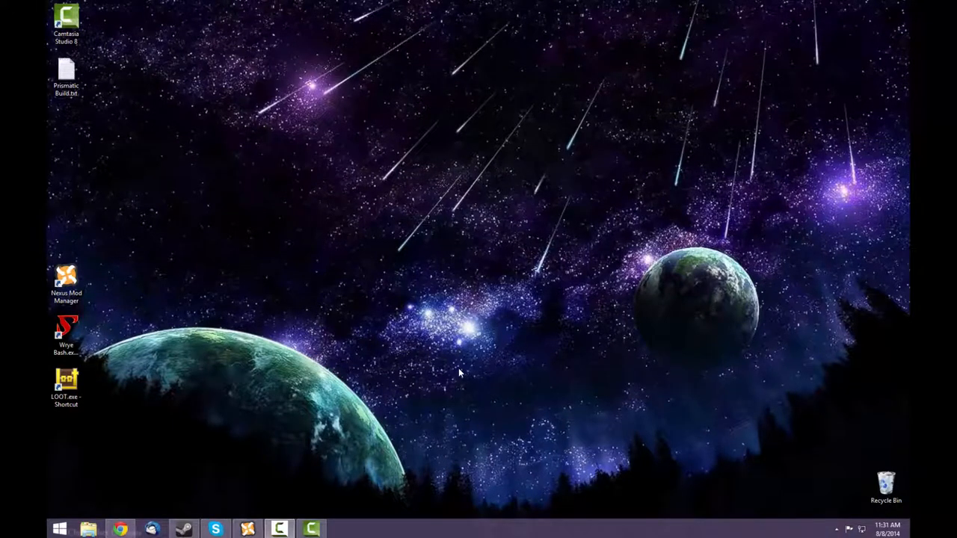
mouse_move(282, 501)
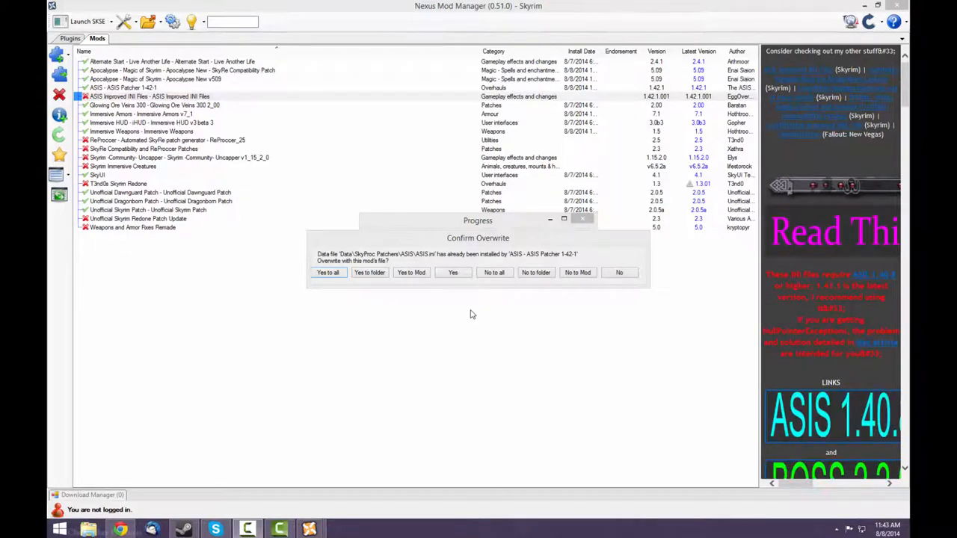
mouse_move(428, 320)
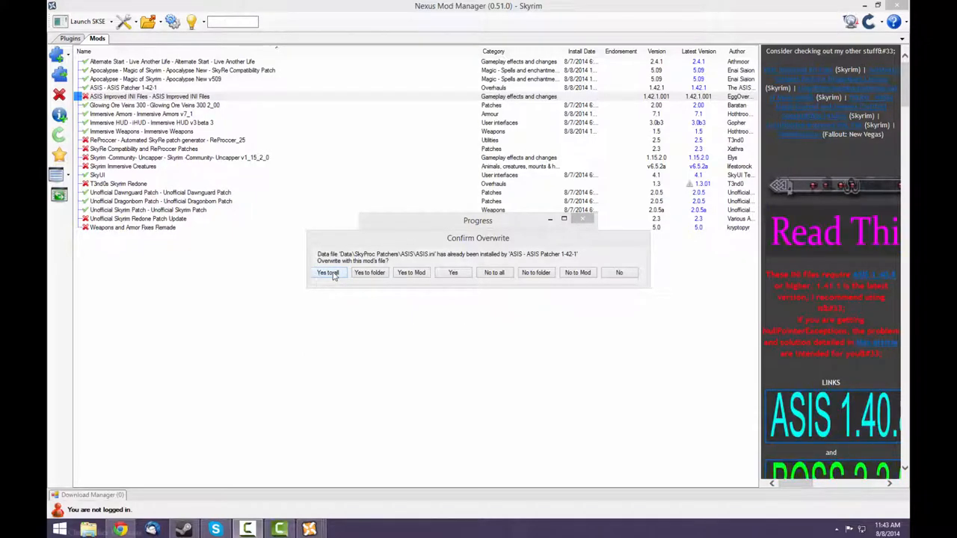
Let ASIS overwrite every conflicting file and begin selecting Skyrim Redone's optional modules.
click(327, 272)
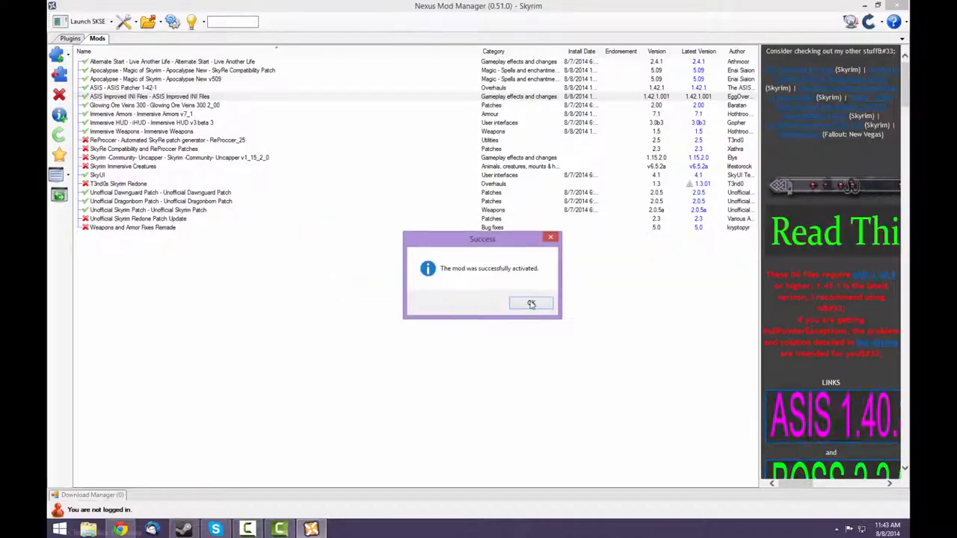
click(532, 303)
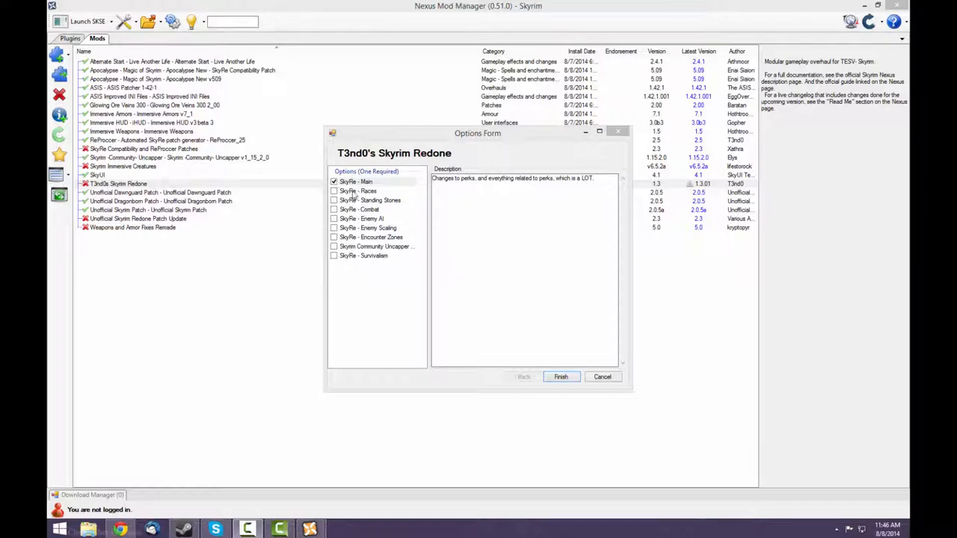
click(355, 183)
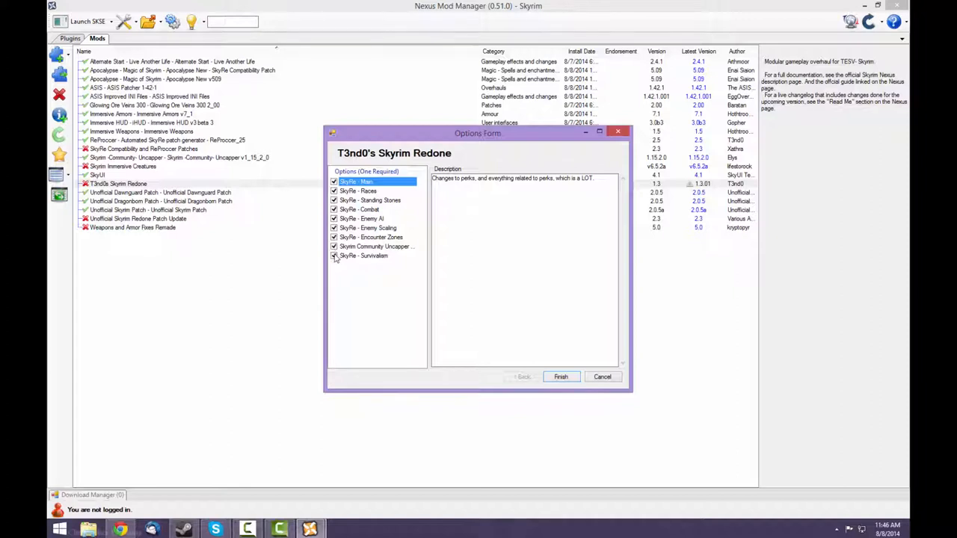
Install Skyrim Redone with all modules except Survivalism, overwriting the Uncapper's files.
click(361, 256)
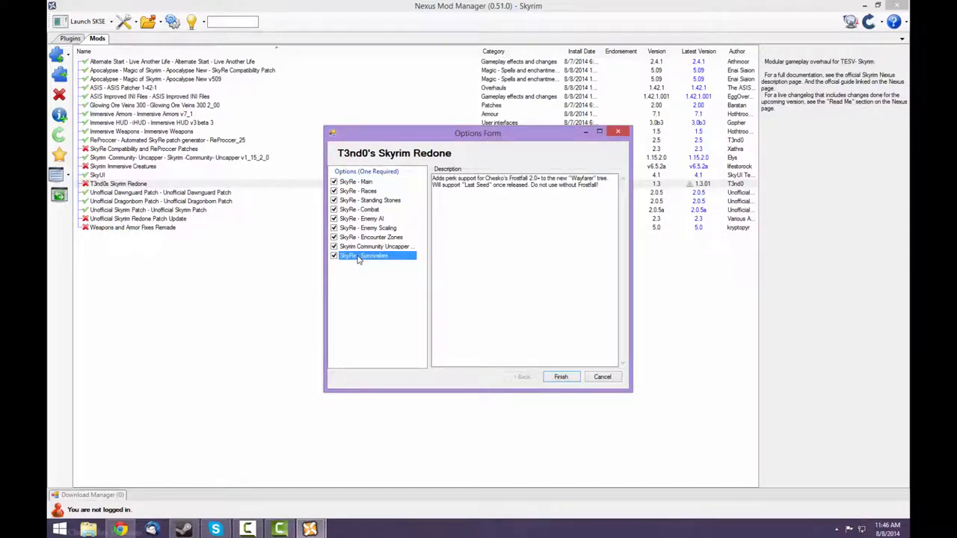
click(333, 255)
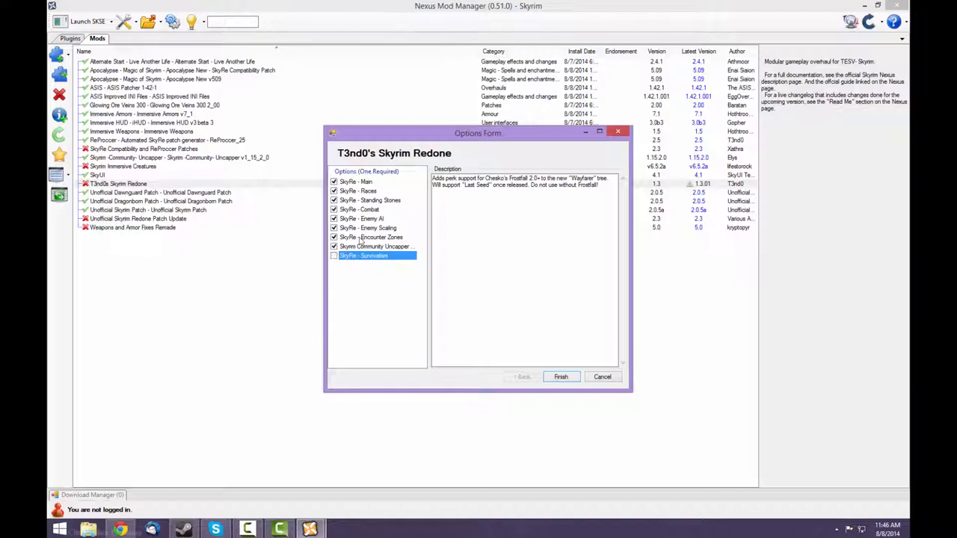
click(560, 376)
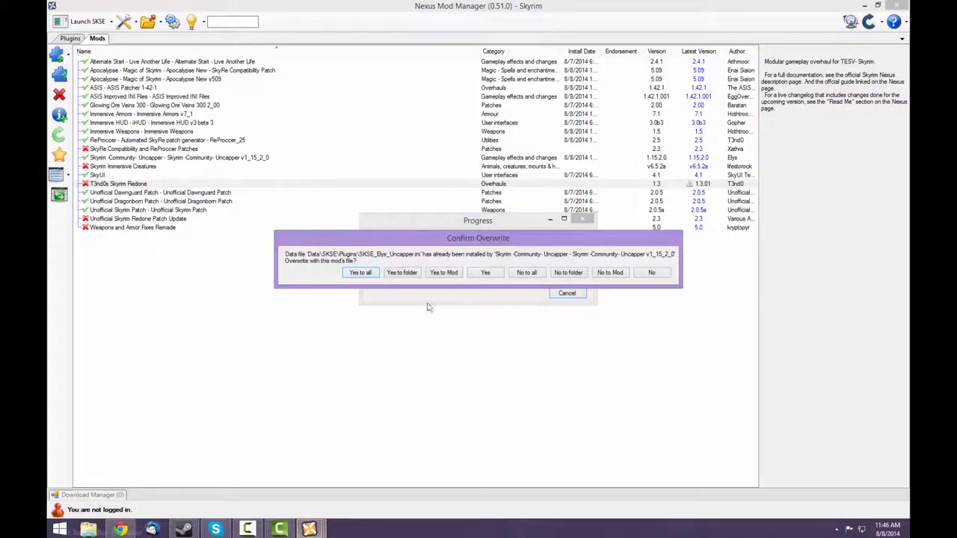
mouse_move(395, 263)
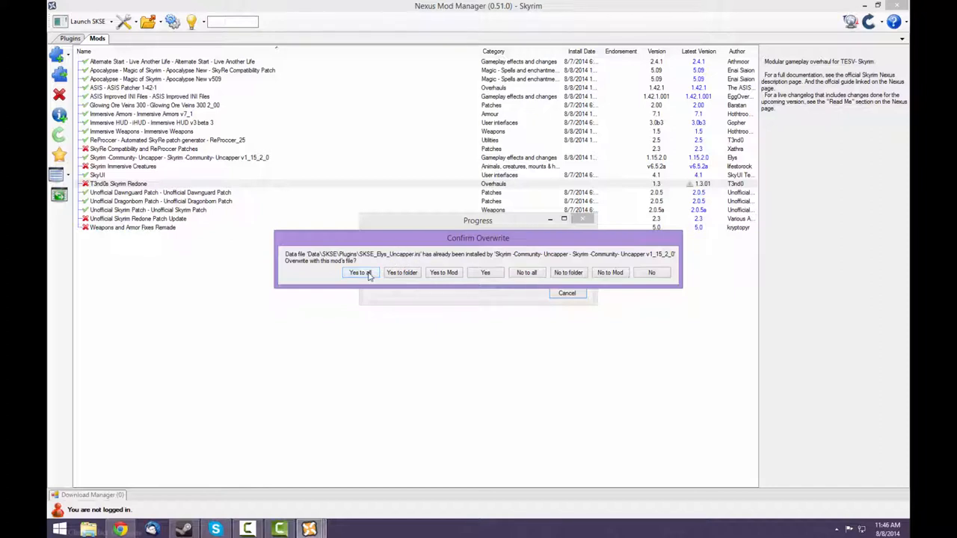
click(358, 272)
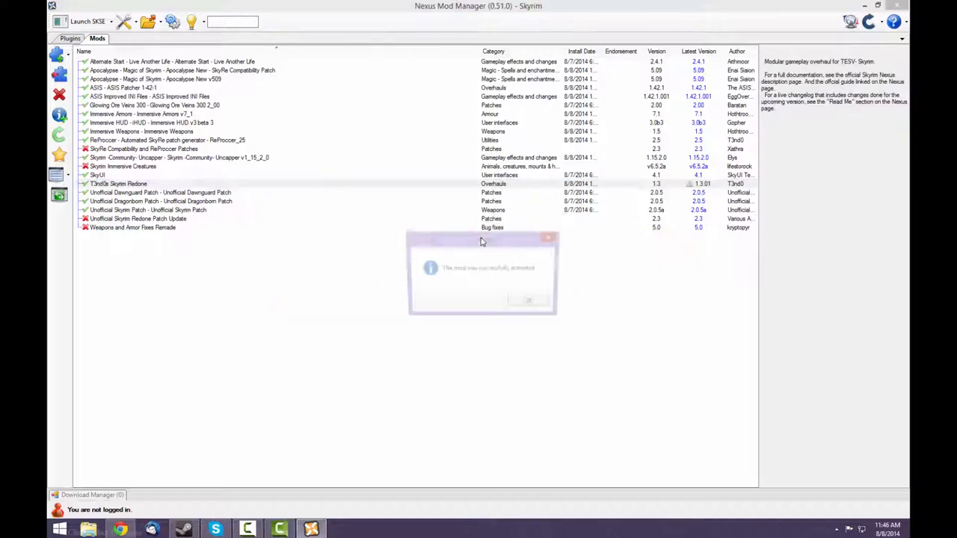
click(529, 299)
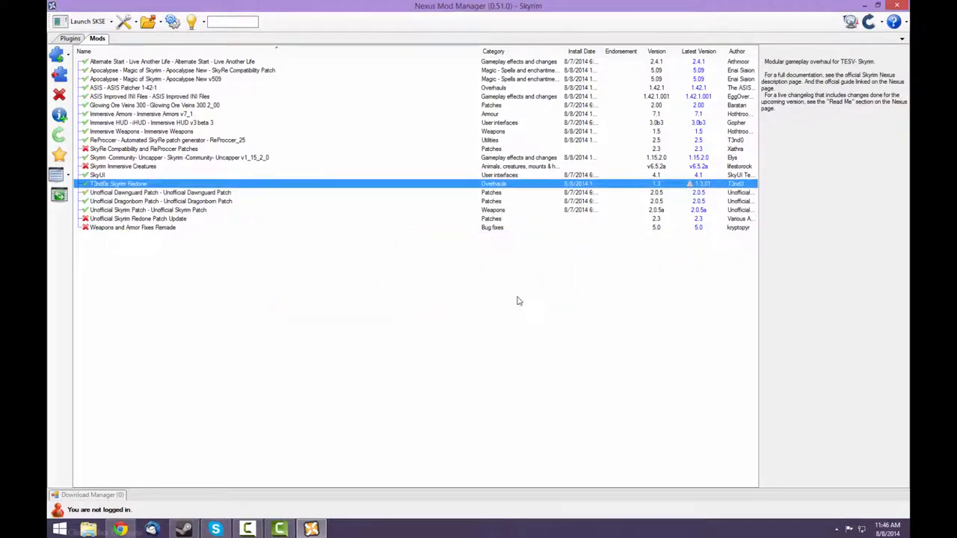
double_click(137, 218)
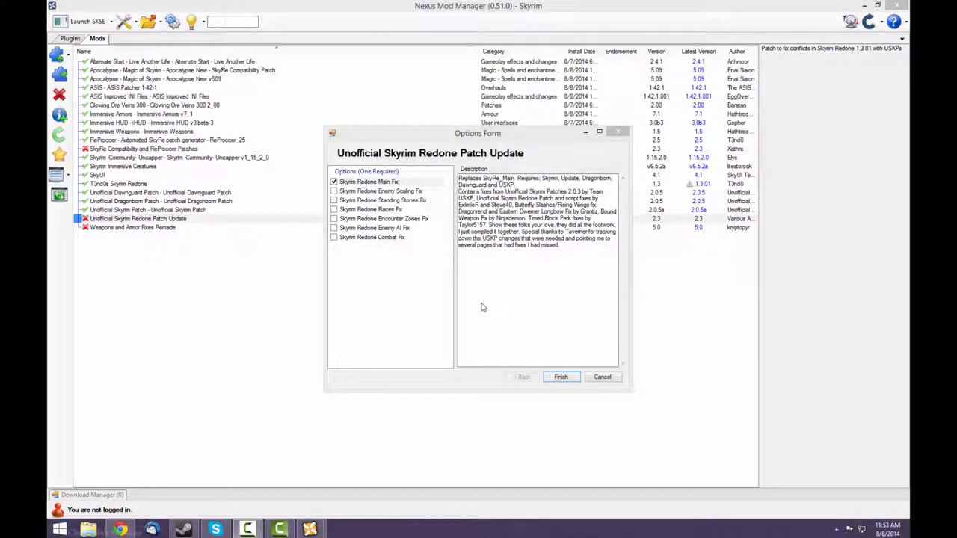
mouse_move(474, 295)
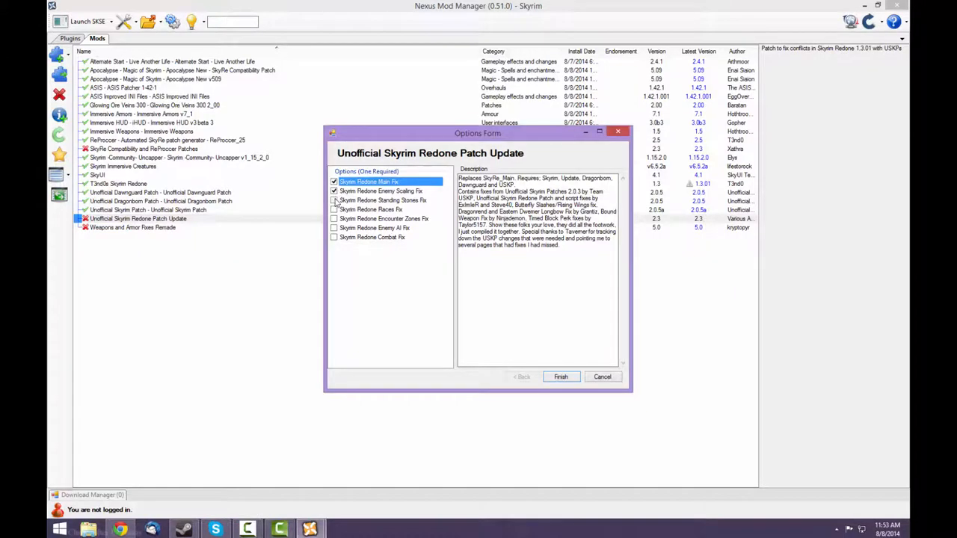
Install the Unofficial Skyrim Redone Patch Update with every fix enabled, overwriting Skyrim Redone's files.
click(334, 236)
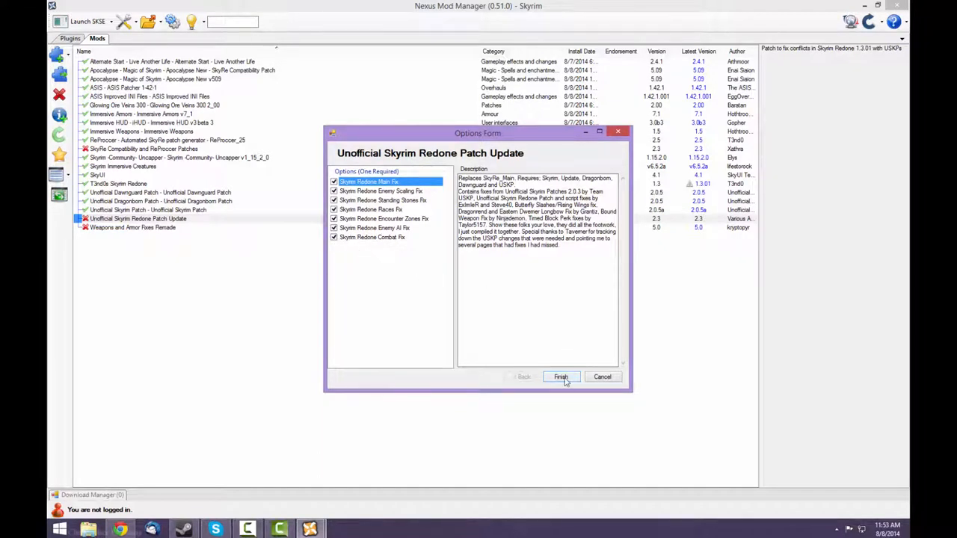
click(561, 376)
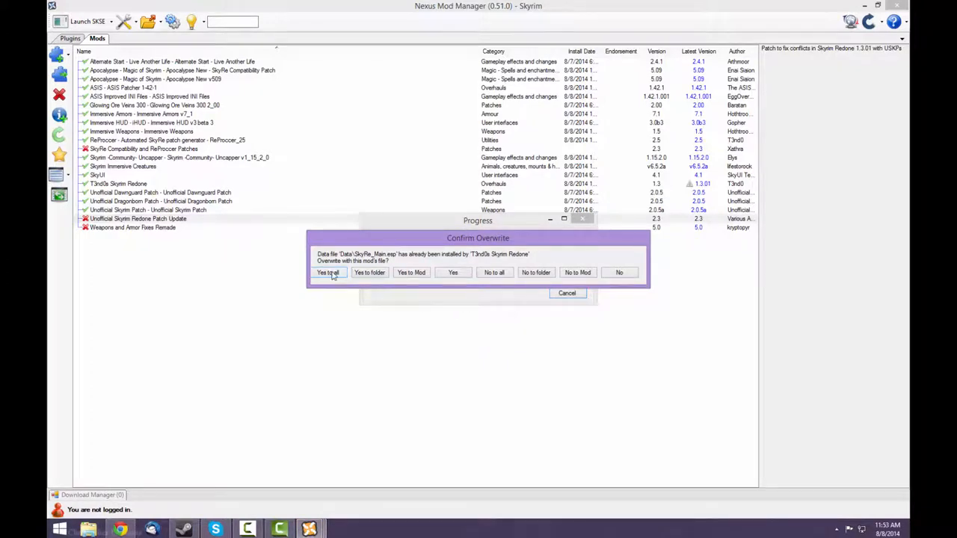
click(327, 272)
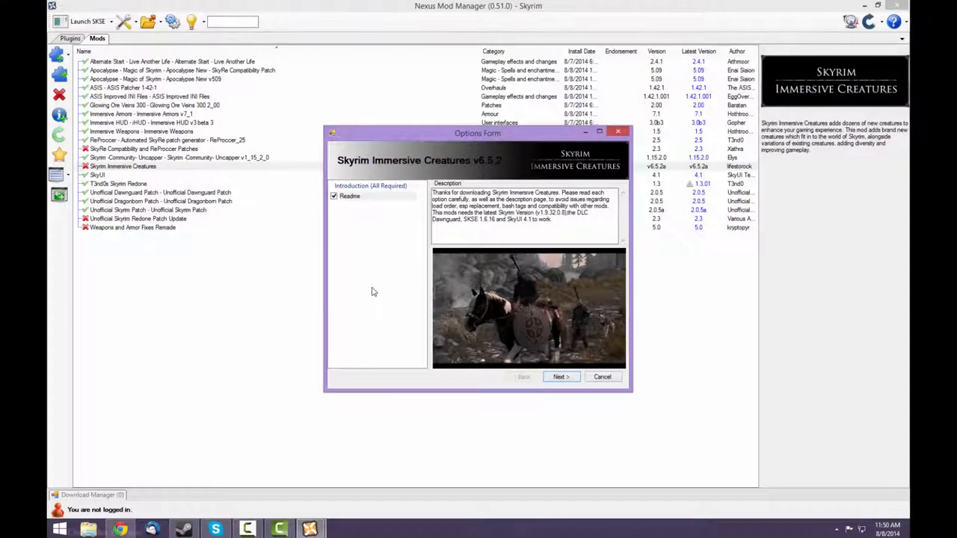
Install Skyrim Immersive Creatures with the Main plugin, DLC2 Dragonborn content and Skyrim Crossbow Fix.
click(561, 377)
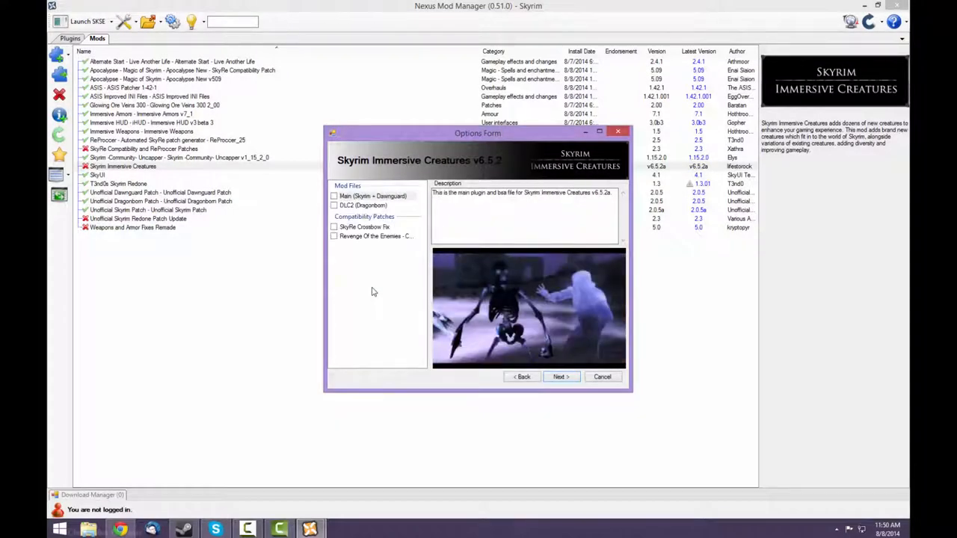
click(335, 195)
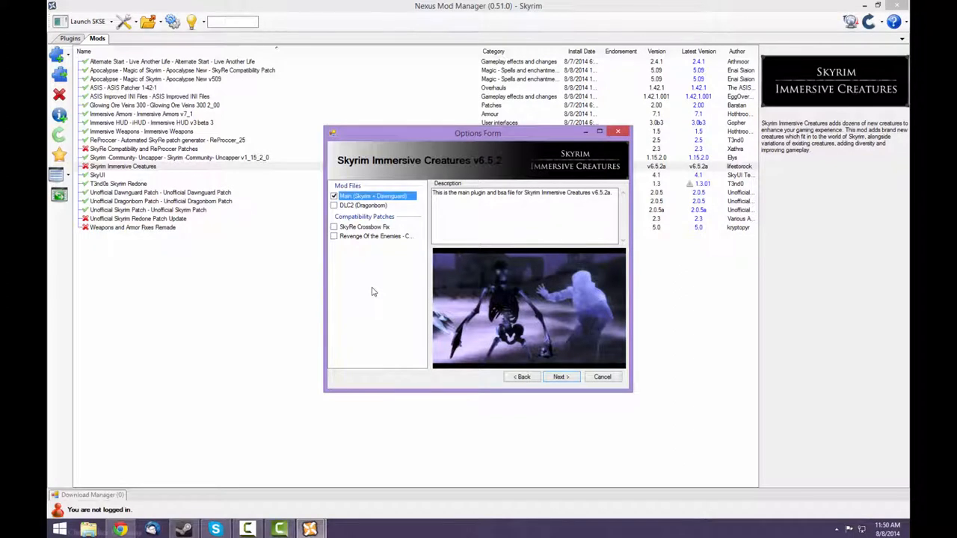
click(335, 207)
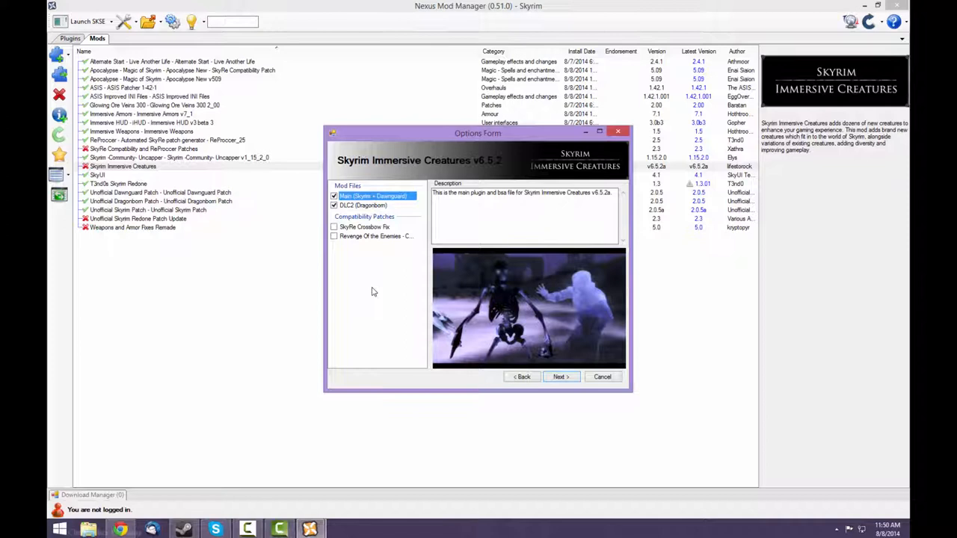
click(334, 227)
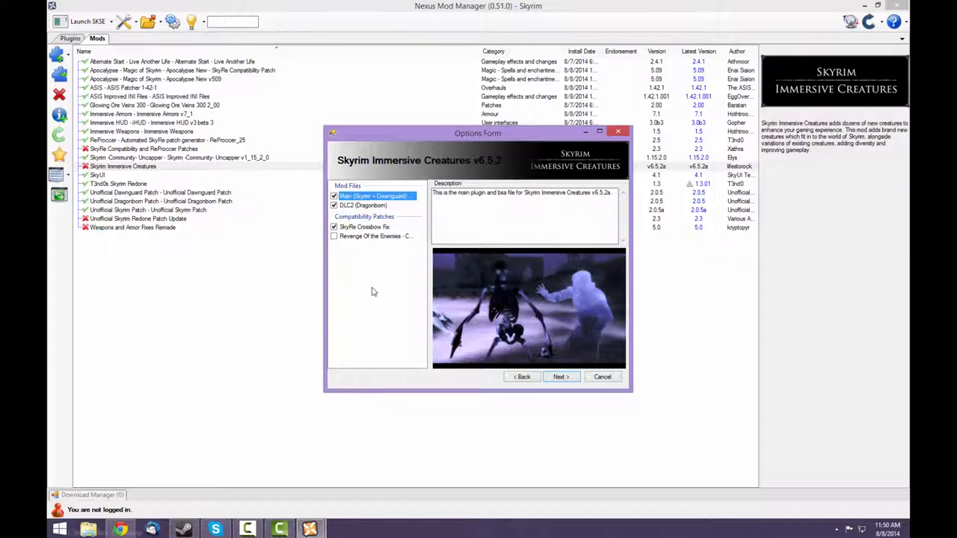
click(560, 377)
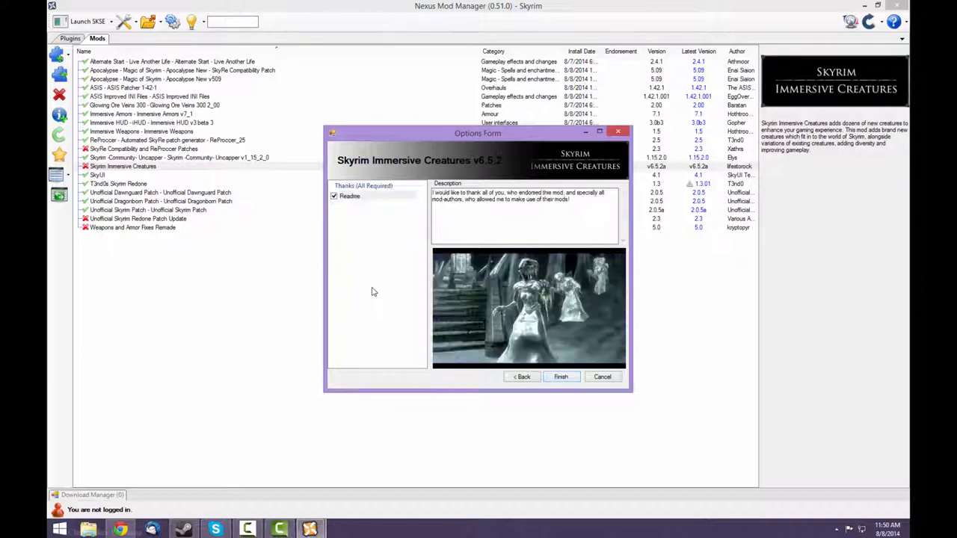
click(559, 376)
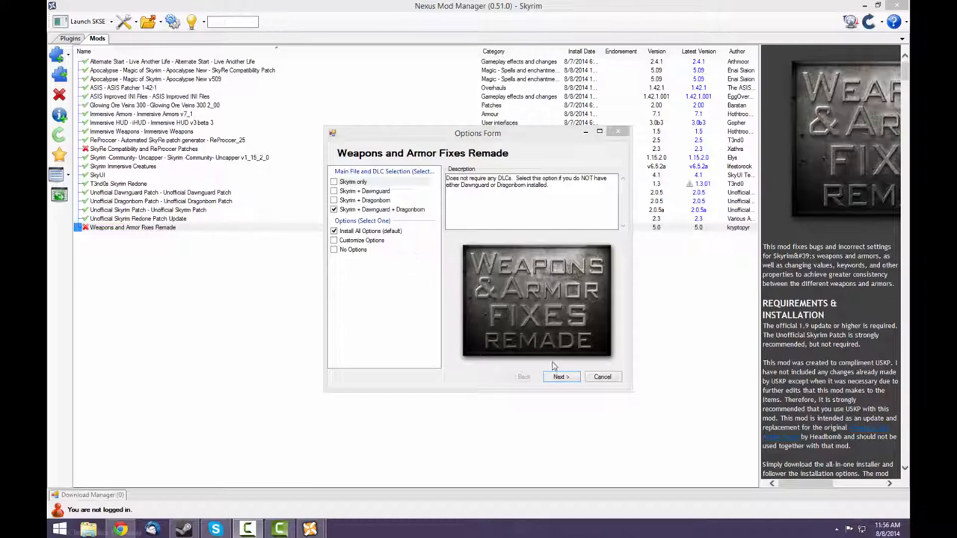
Install Weapons and Armor Fixes Remade with the Immersive Weapons patch, acknowledging the readme.
click(561, 377)
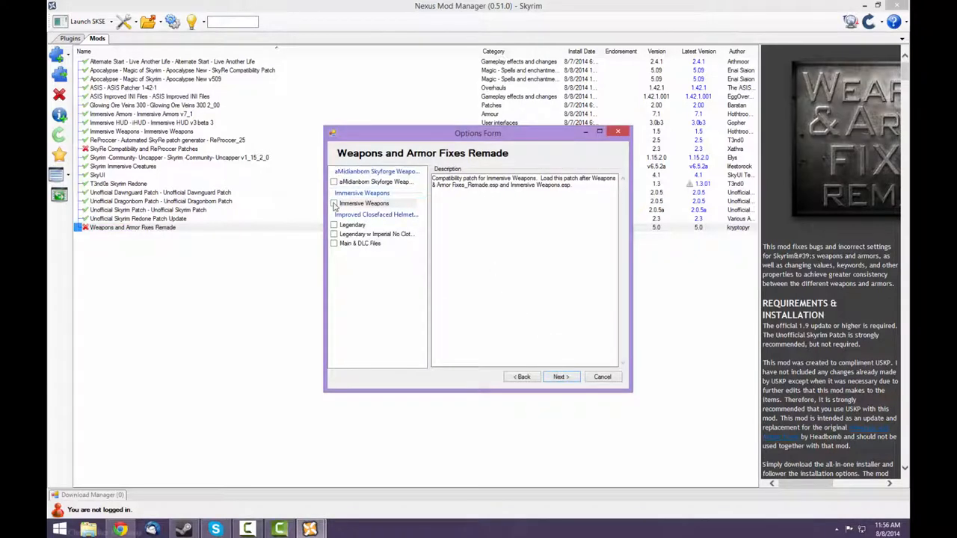
click(335, 203)
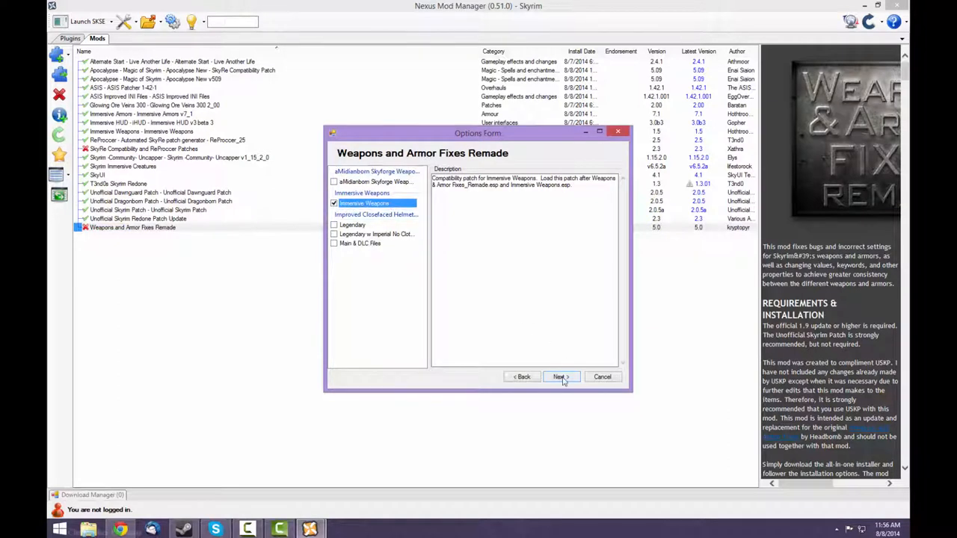
click(559, 376)
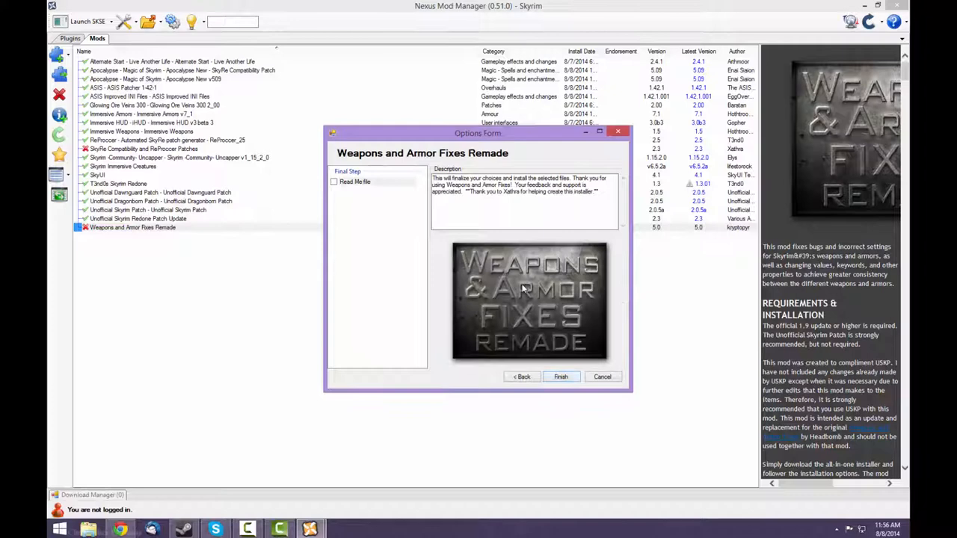
click(335, 182)
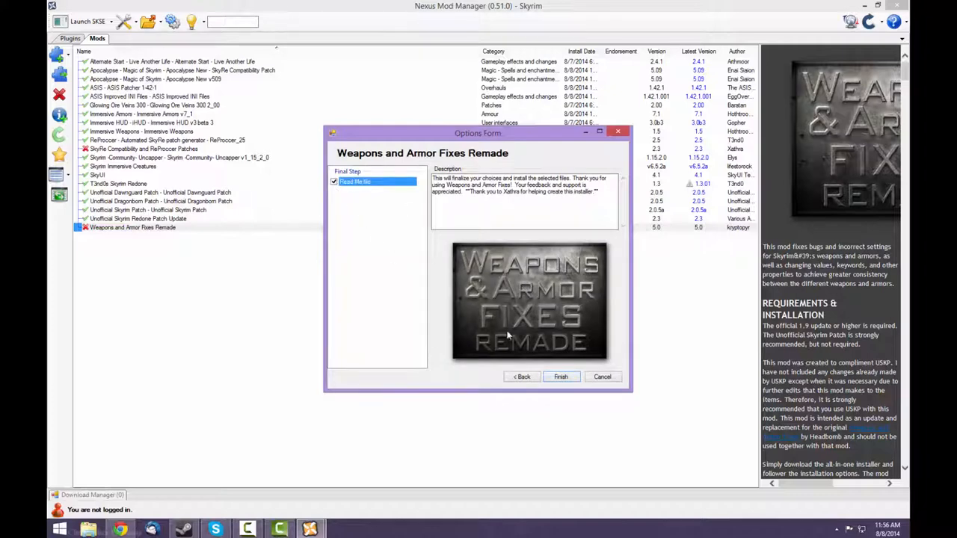
click(560, 377)
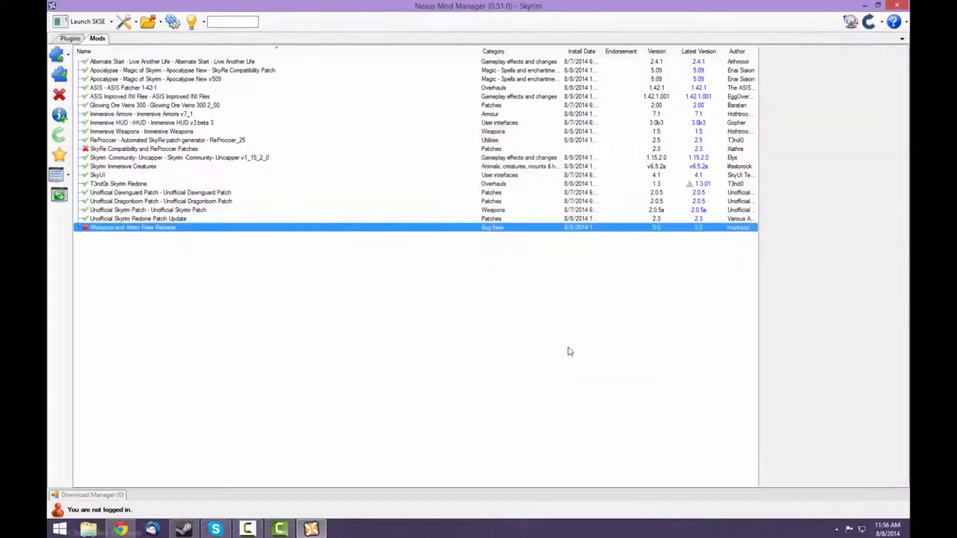
double_click(131, 227)
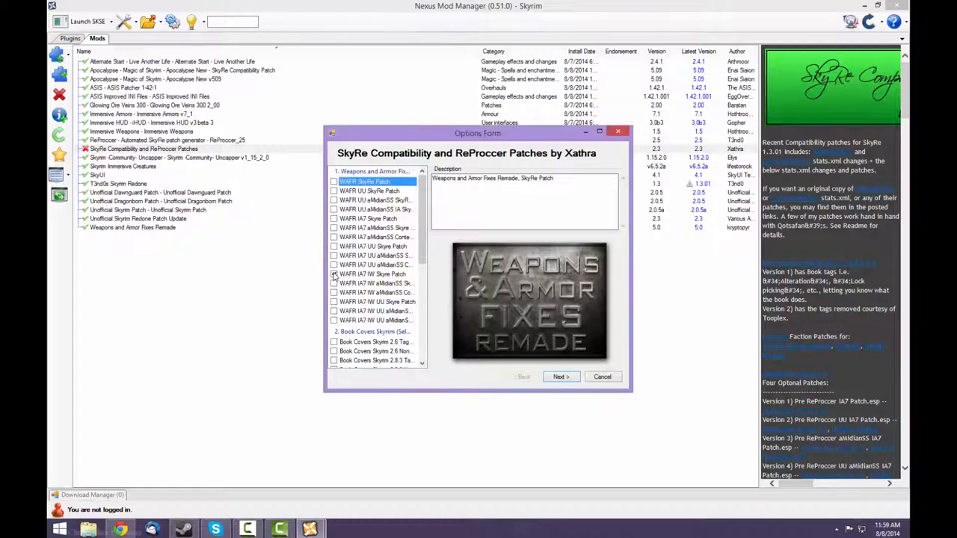
Install SkyRe Compatibility and ReProccer Patches with the WAFR SkyRe patch, overwriting all existing files.
click(335, 274)
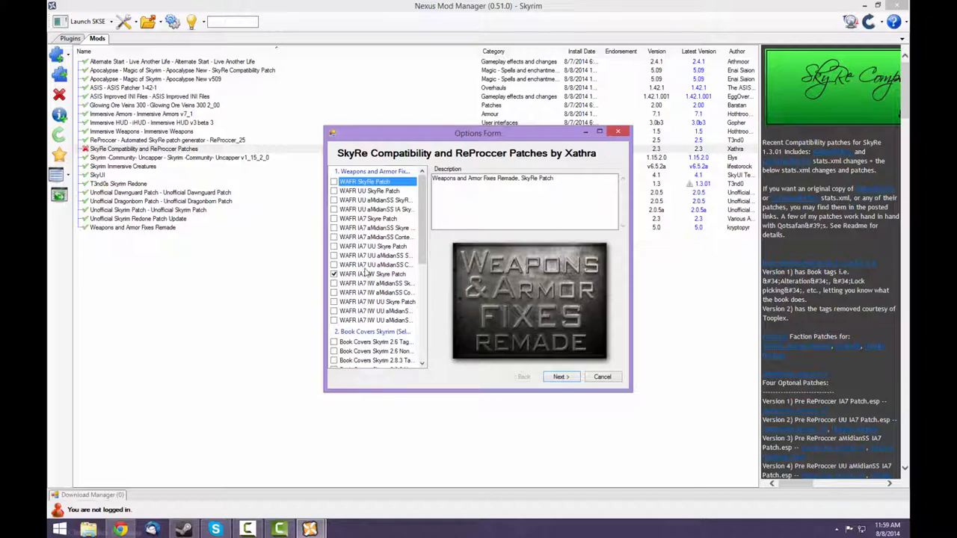
scroll(down, 3)
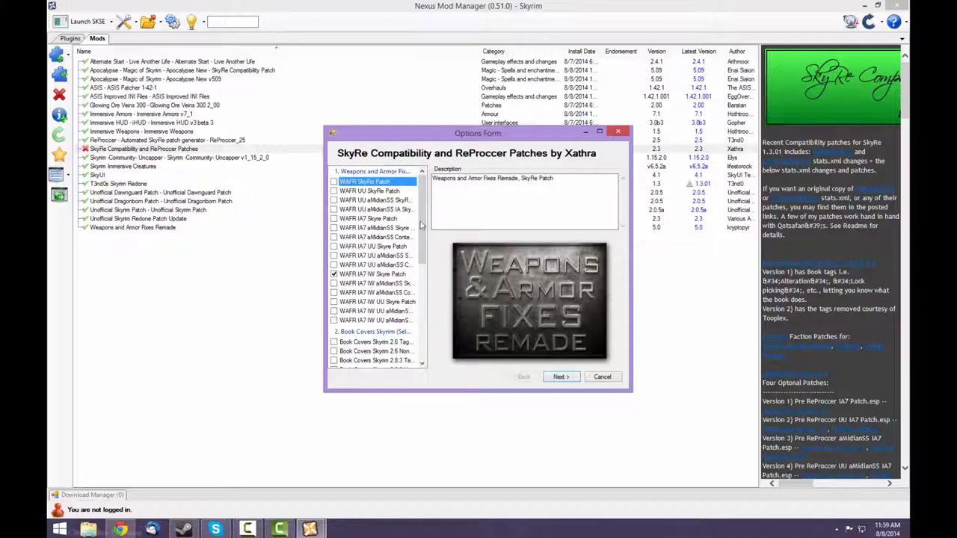
scroll(down, 3)
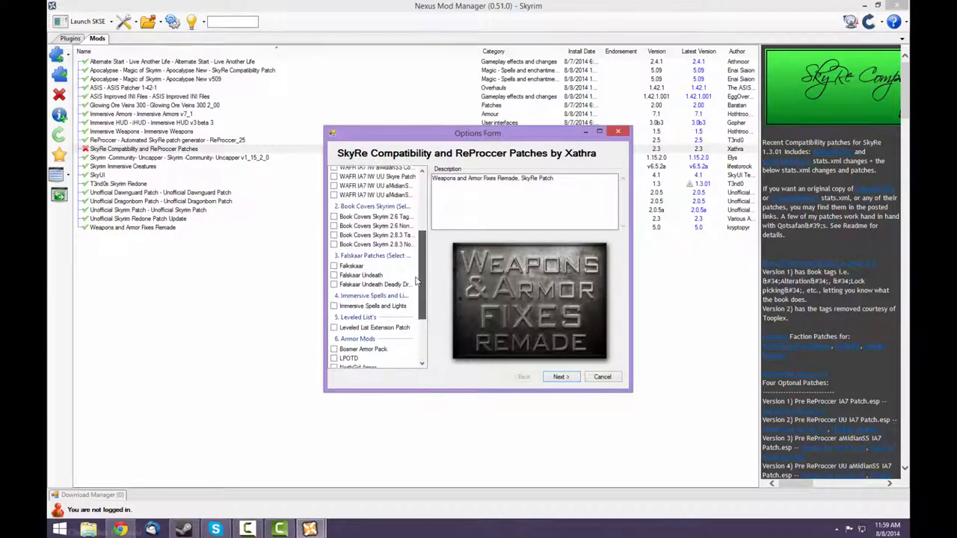
scroll(down, 3)
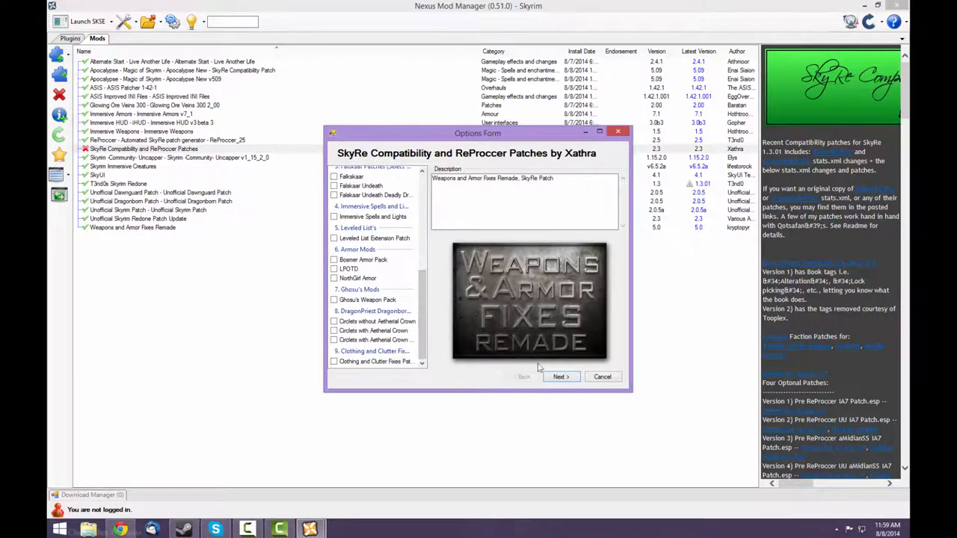
click(559, 377)
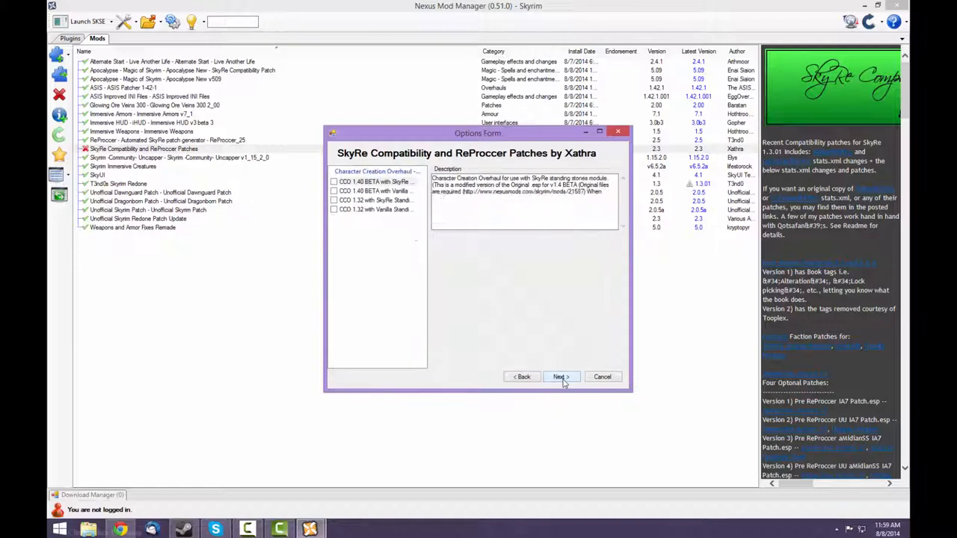
click(561, 377)
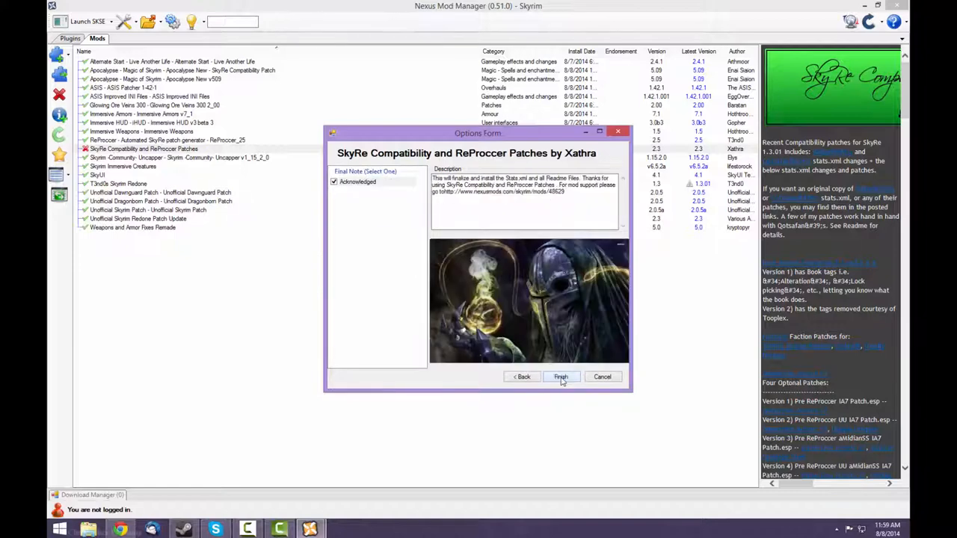
click(560, 377)
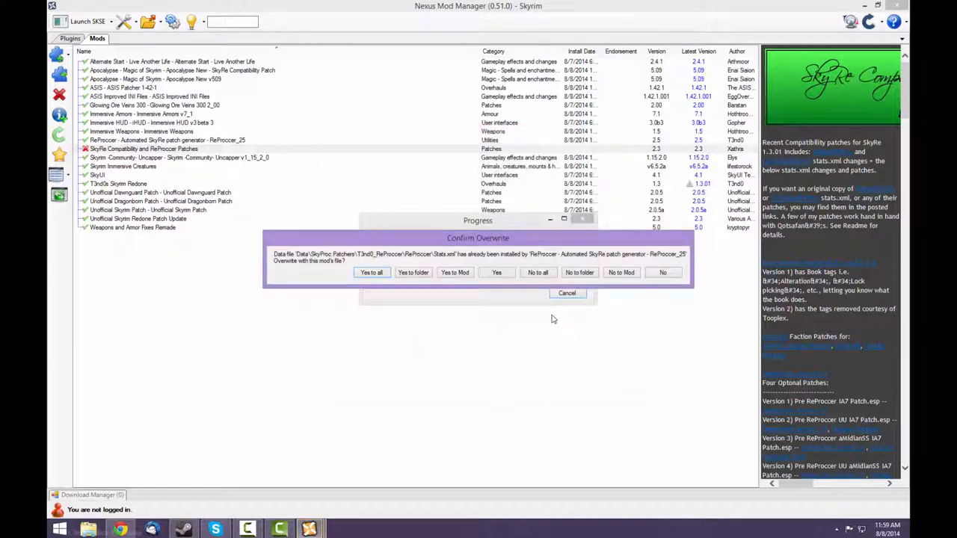
mouse_move(416, 320)
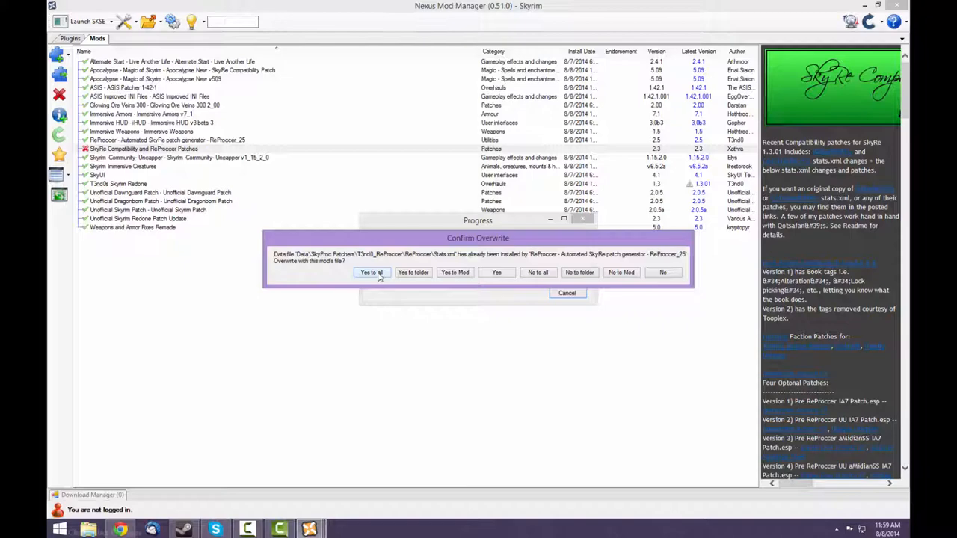
click(370, 272)
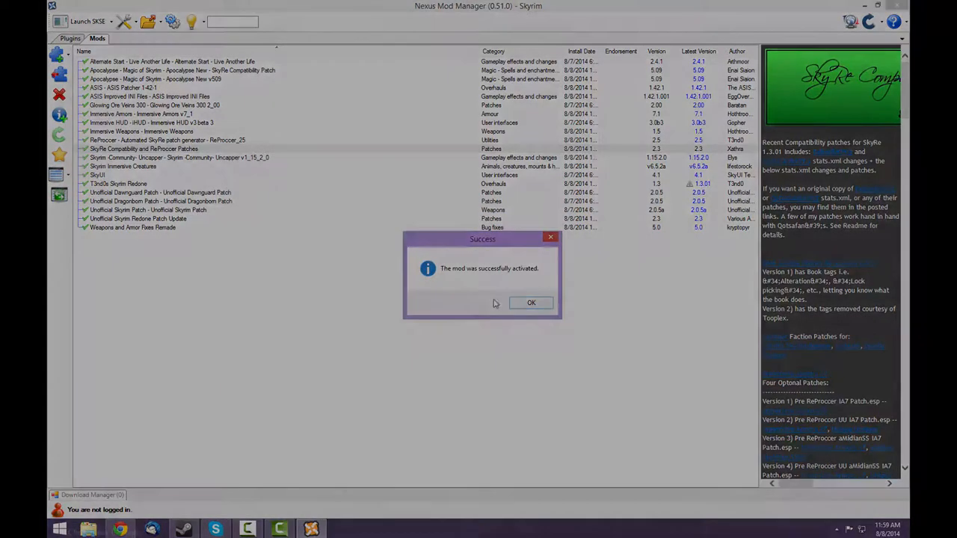
click(530, 302)
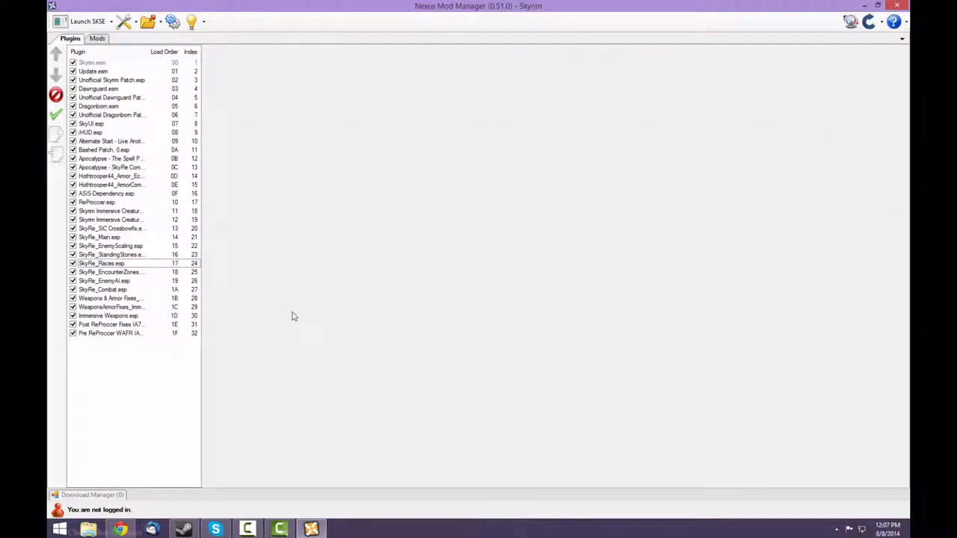
mouse_move(305, 322)
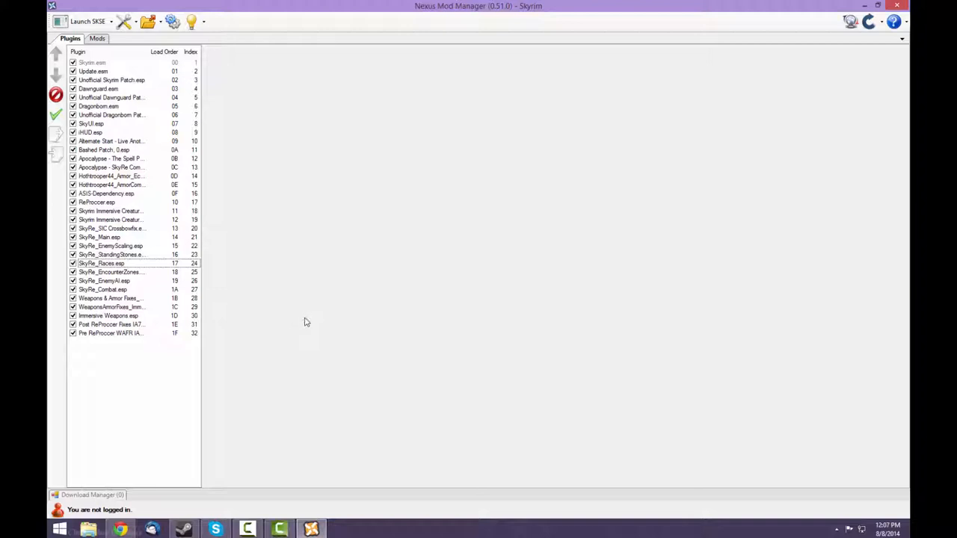
mouse_move(790, 99)
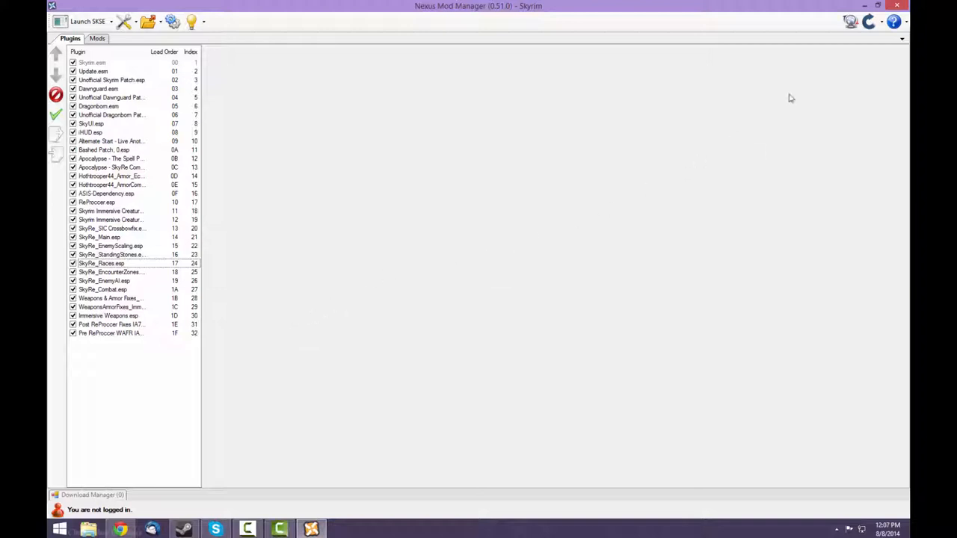
mouse_move(778, 111)
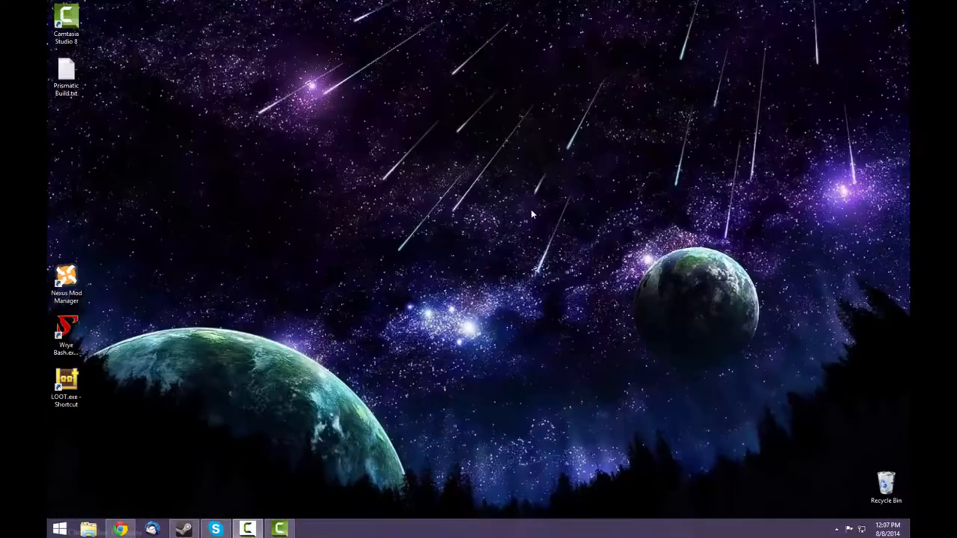
click(66, 337)
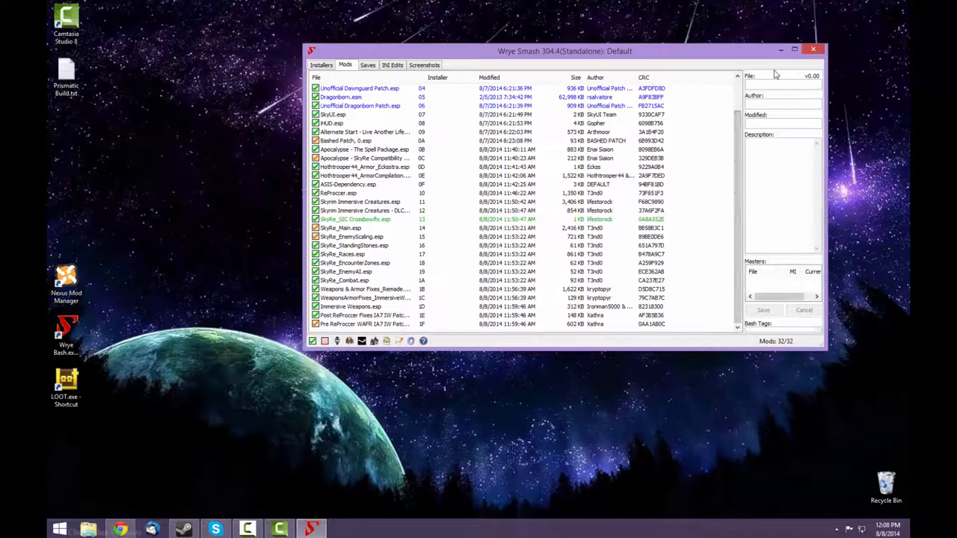
click(813, 49)
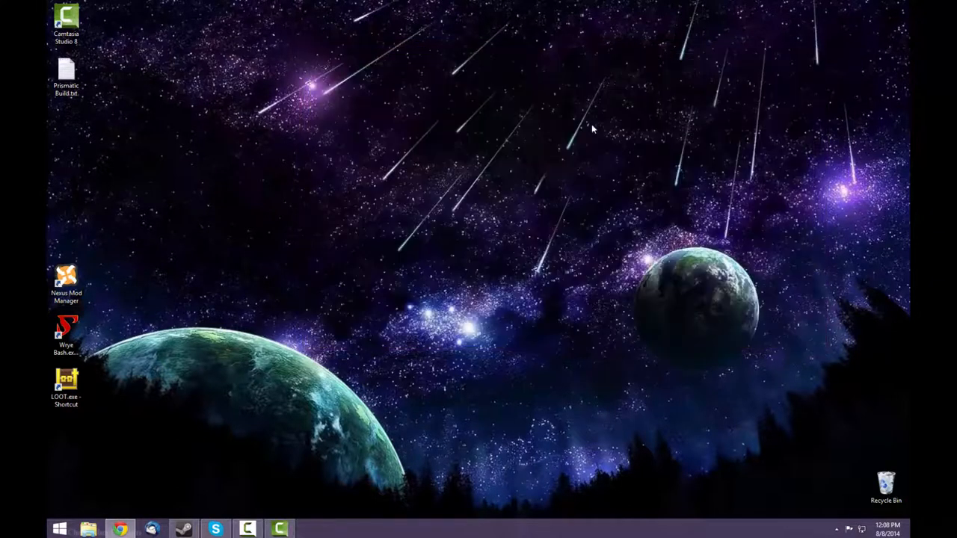
click(66, 385)
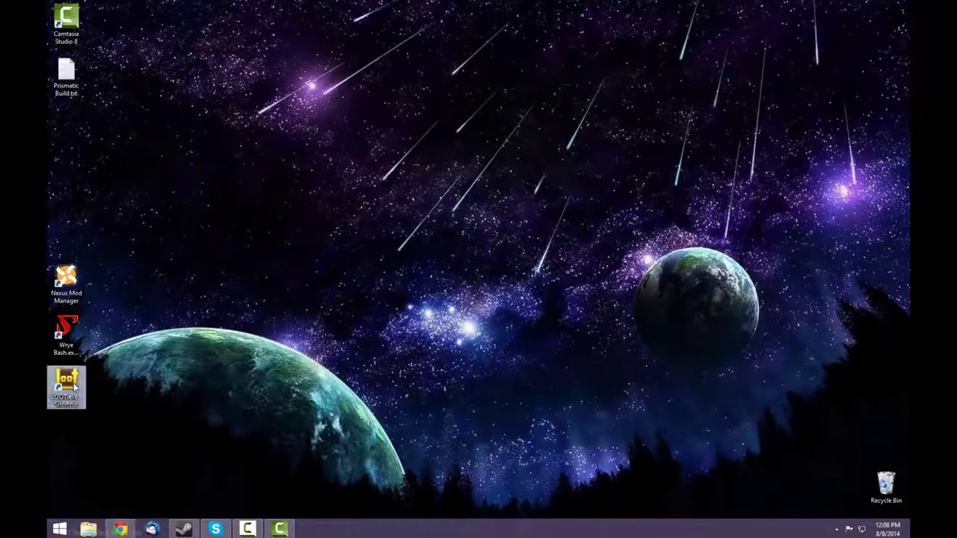
Run LOOT to sort the 32 plugins and dismiss its report summary.
double_click(65, 385)
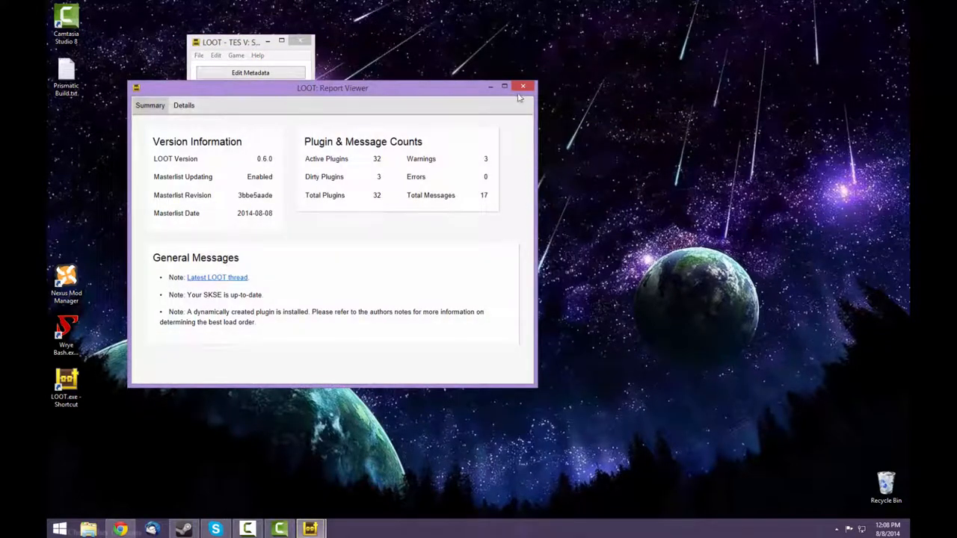
click(523, 86)
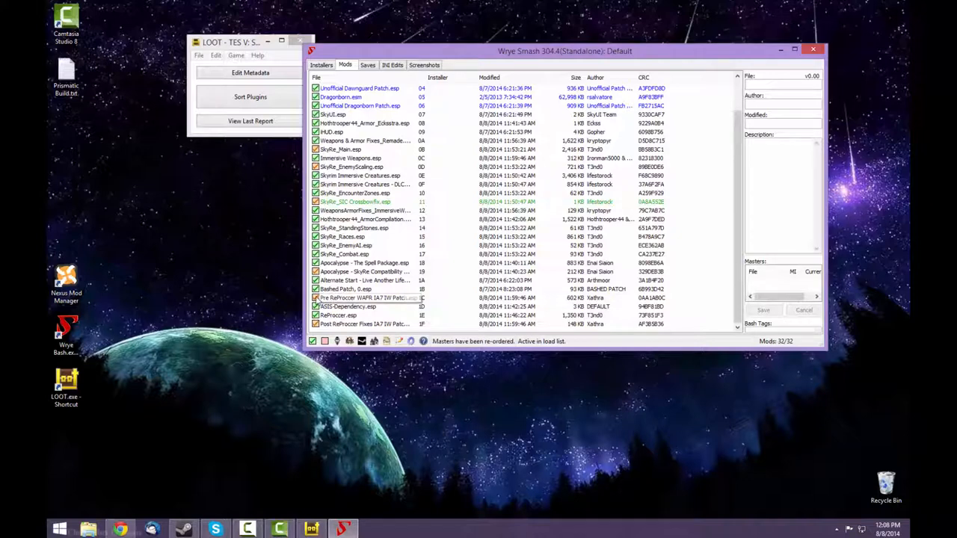
Uncheck the ReProccer plugins and SkyRe_EnemyAI.esp, leaving 27 of 32 mods active.
click(347, 306)
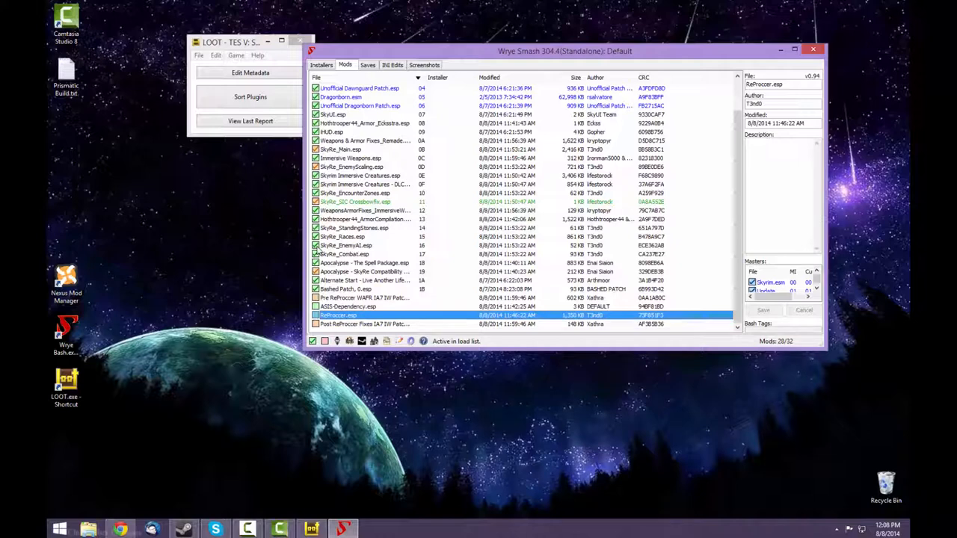
click(347, 245)
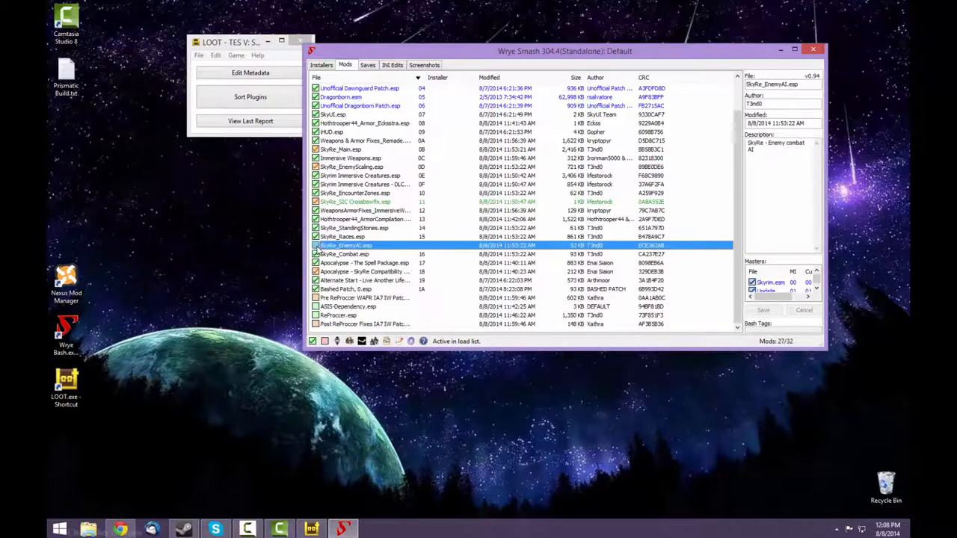
mouse_move(355, 245)
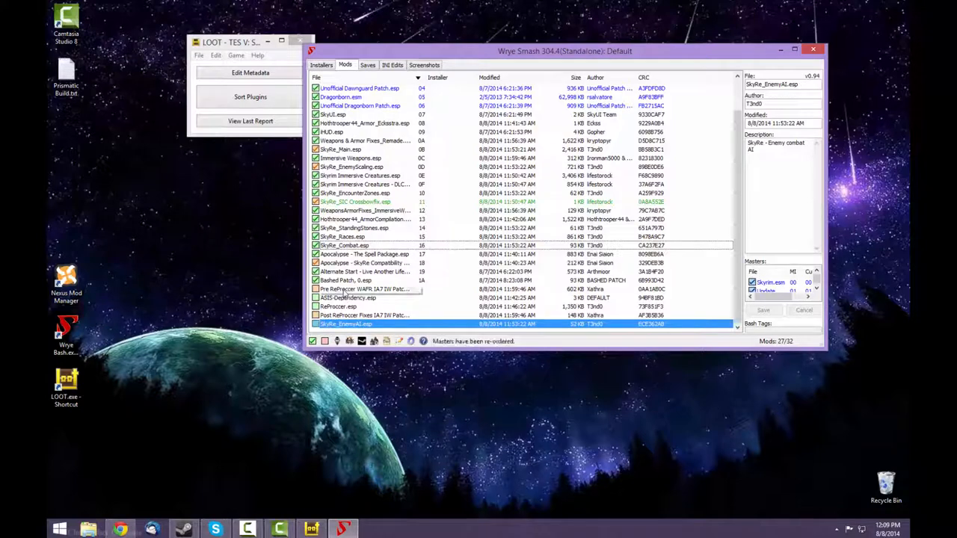
click(365, 290)
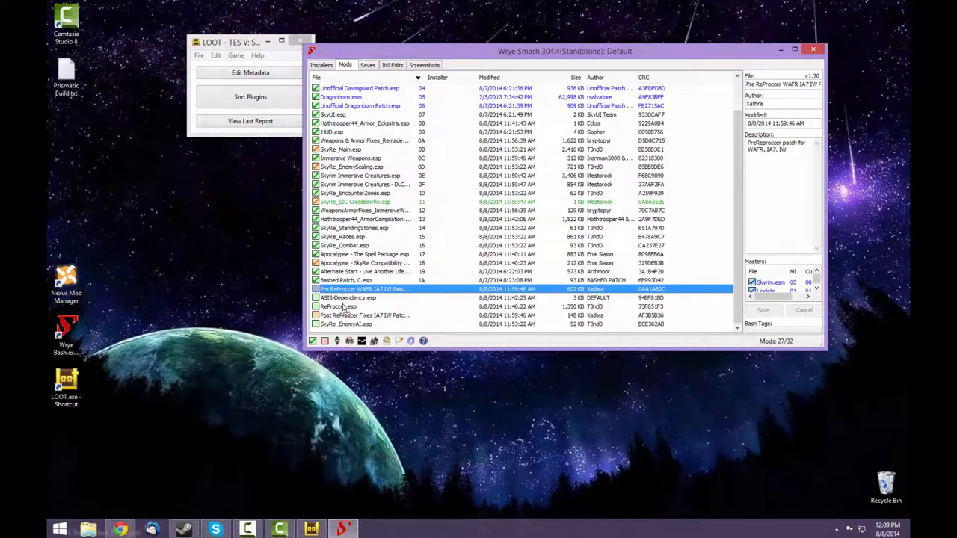
click(362, 297)
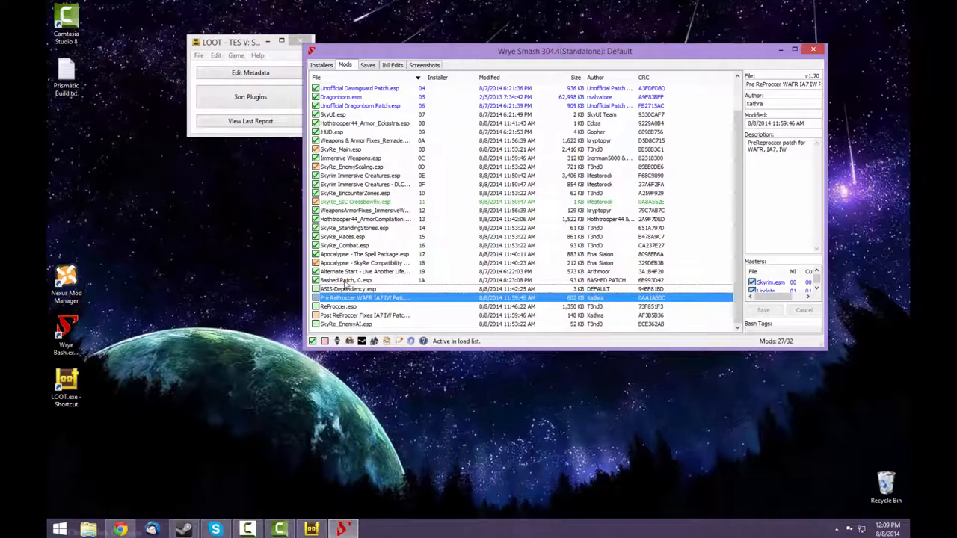
Rebuild the Bashed Patch and dismiss the build report.
right_click(345, 281)
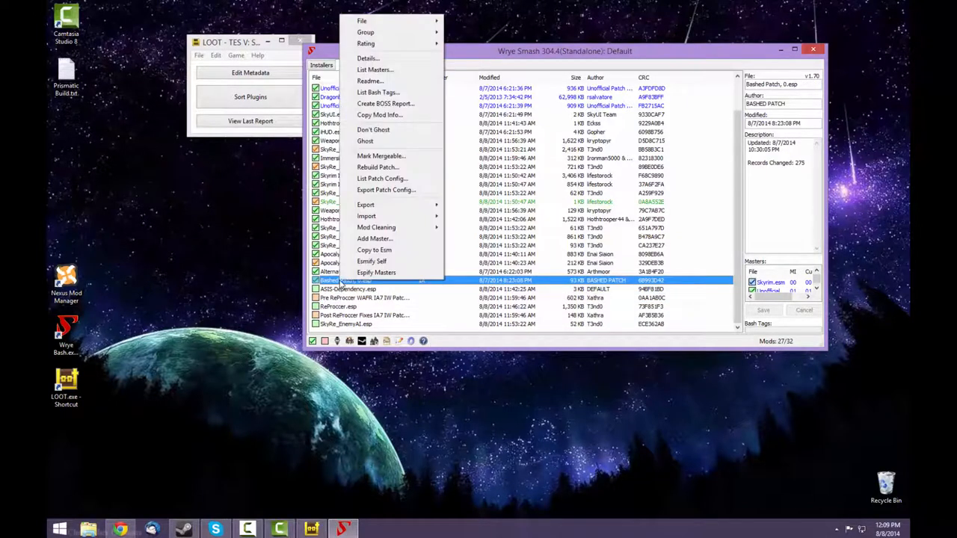
mouse_move(381, 155)
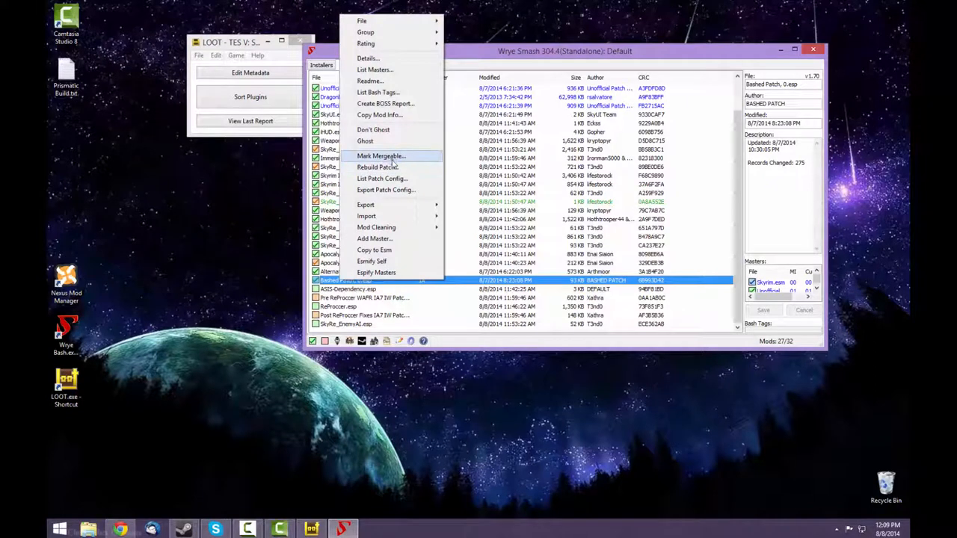
click(376, 167)
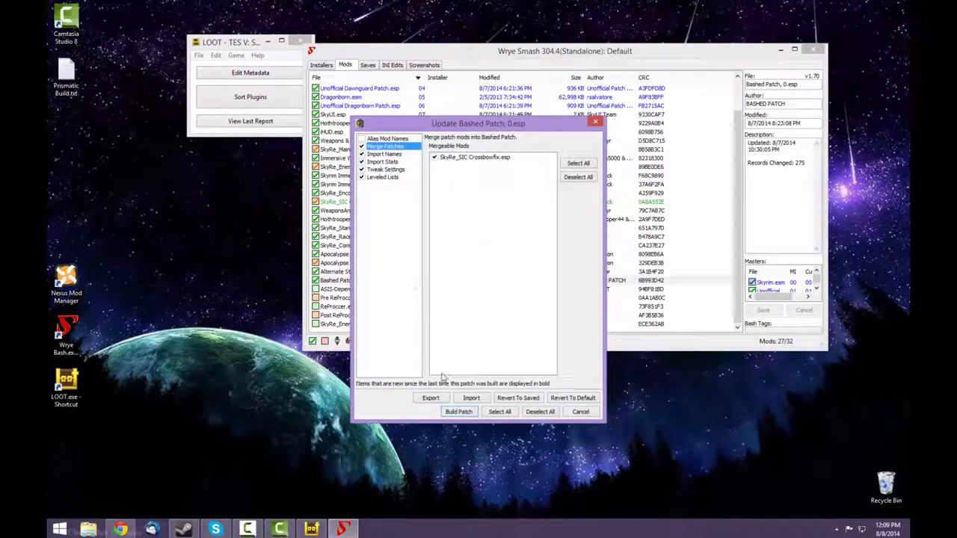
click(459, 412)
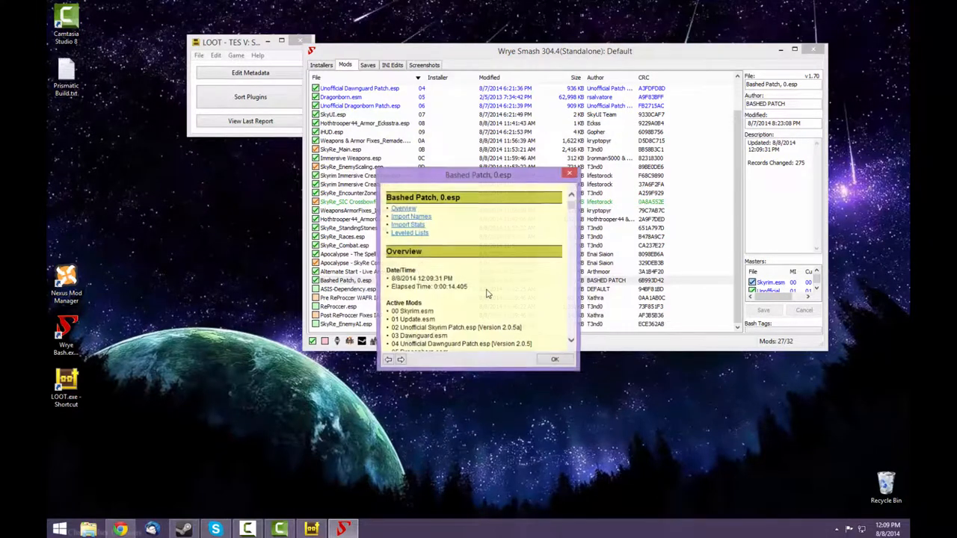
click(555, 359)
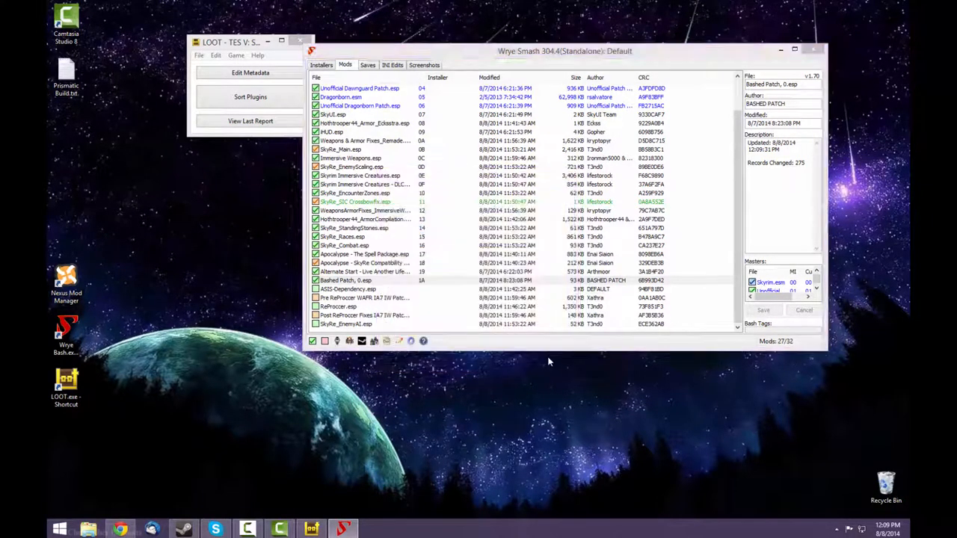
Activate ASIS-Dependency.esp for 28 of 32 plugins and close Wrye Bash.
click(345, 281)
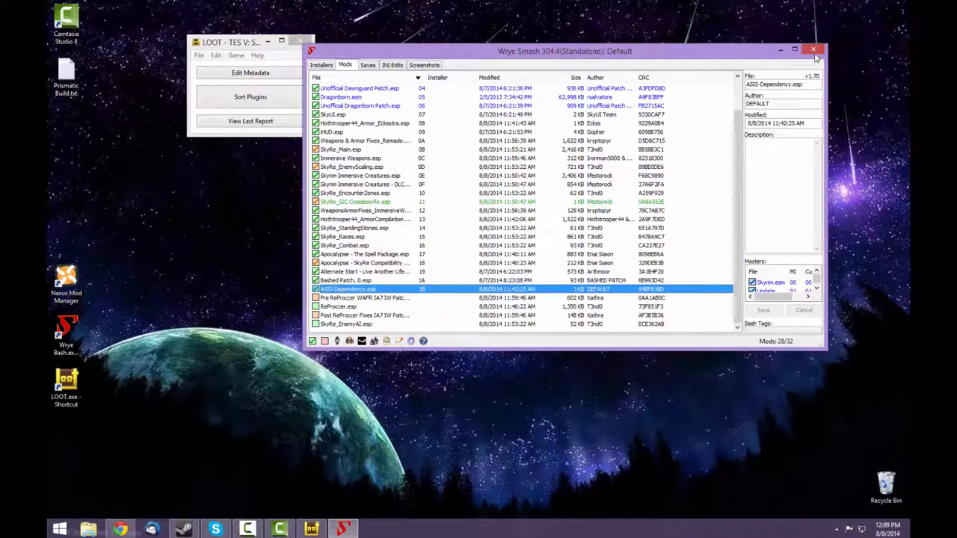
click(813, 50)
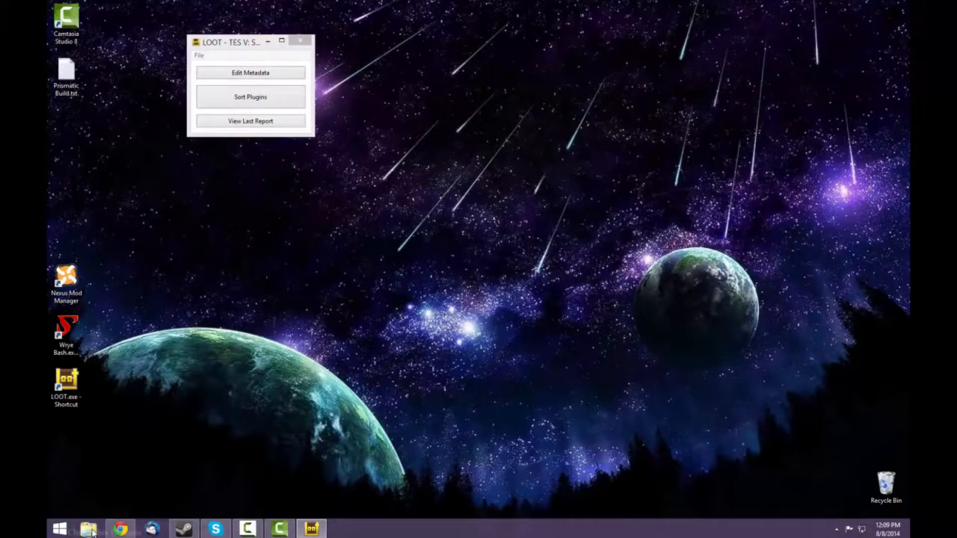
Browse to Skyrim\Data\SkyProc Patchers\ASIS and send ASIS.jar to the desktop as a shortcut.
click(88, 529)
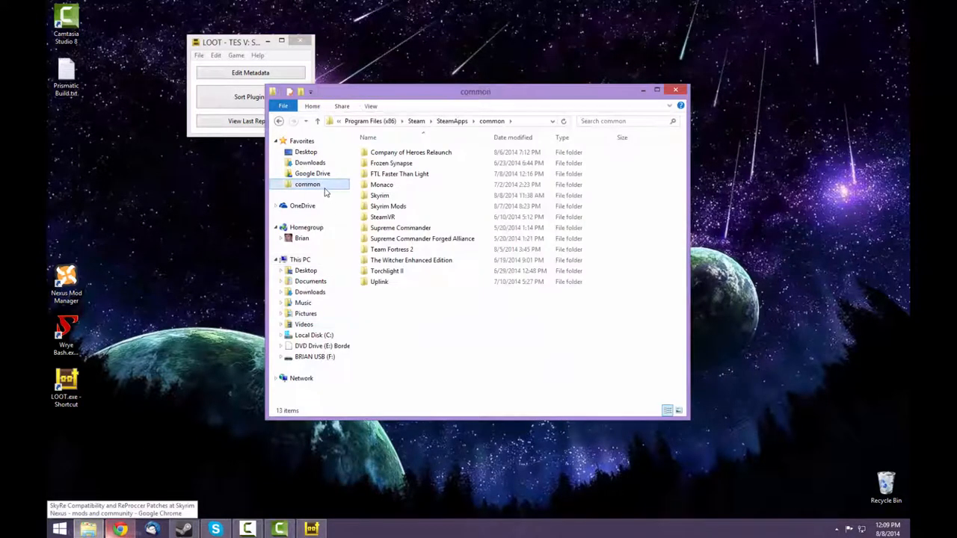
double_click(380, 194)
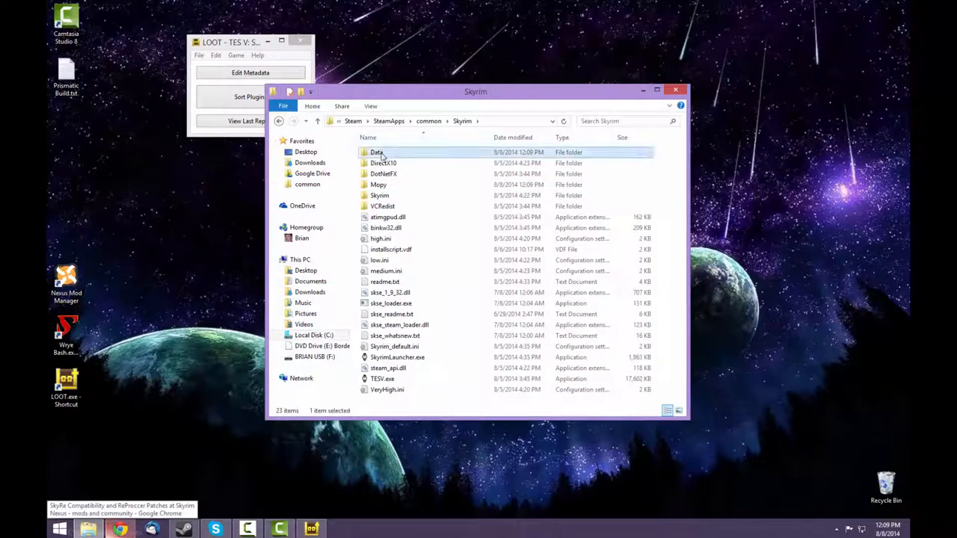
double_click(377, 152)
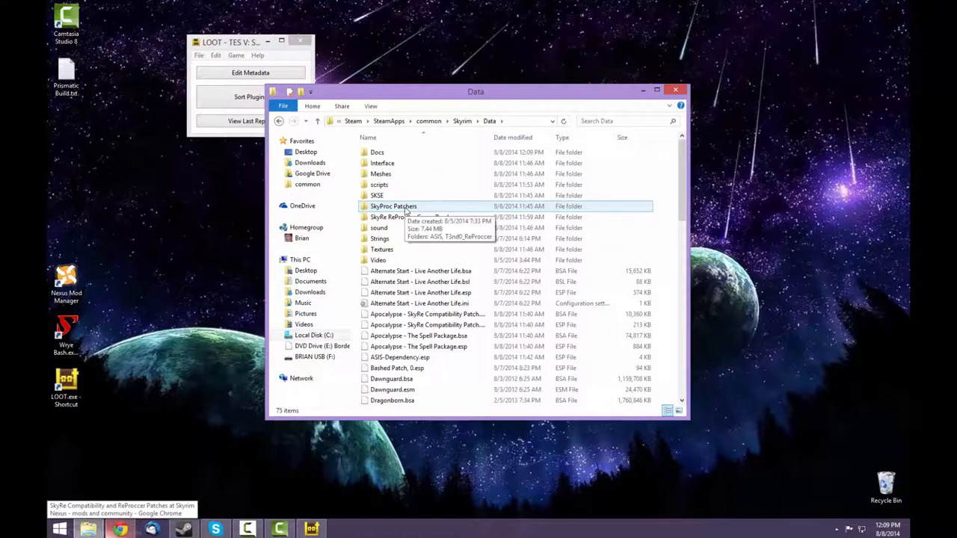
double_click(393, 206)
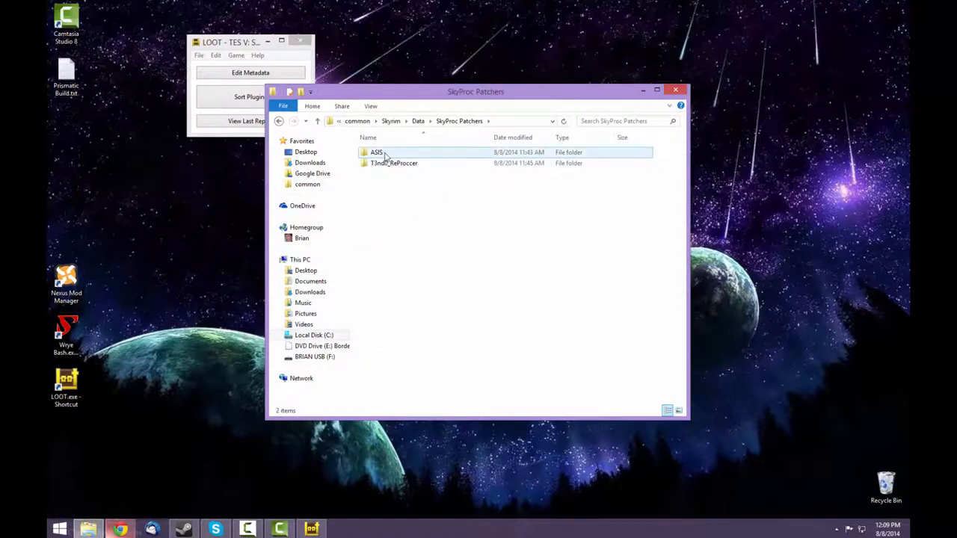
double_click(377, 152)
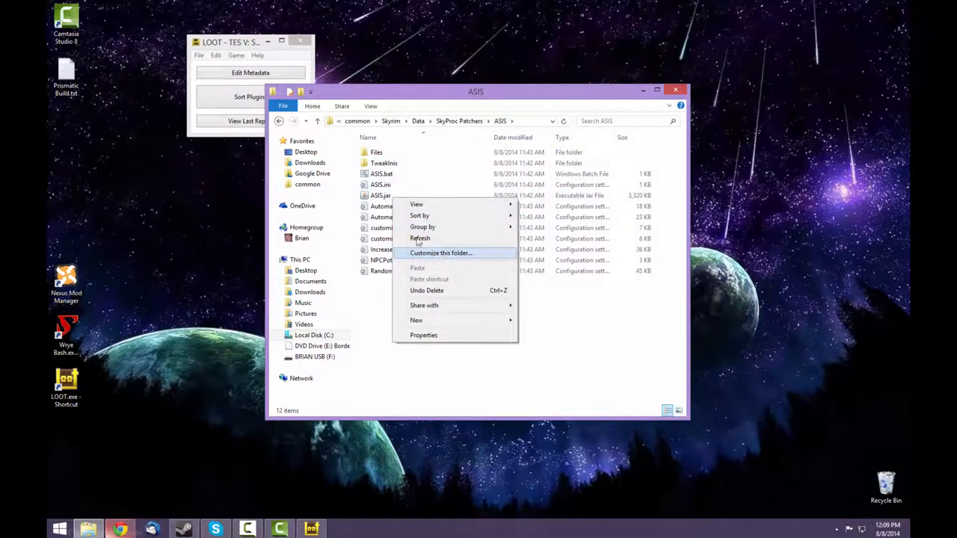
right_click(379, 194)
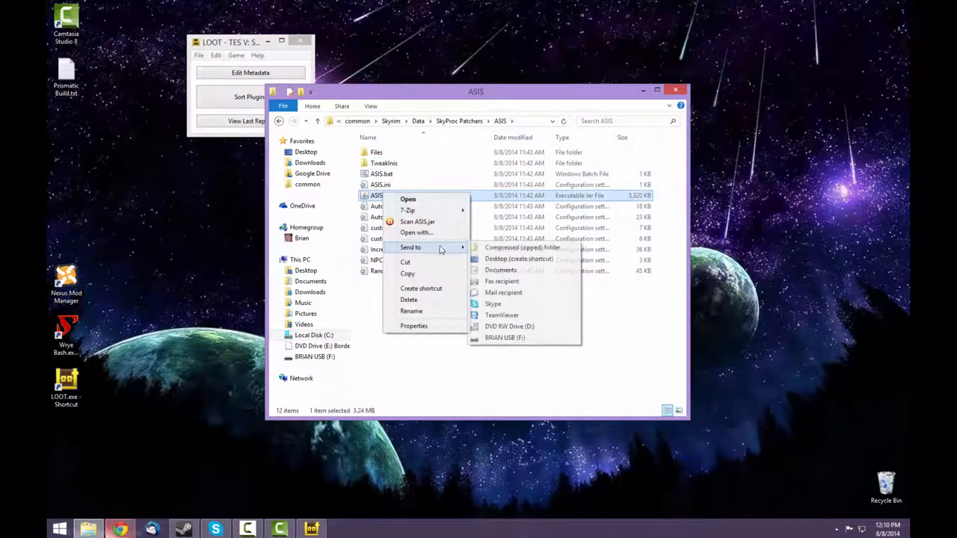
click(518, 258)
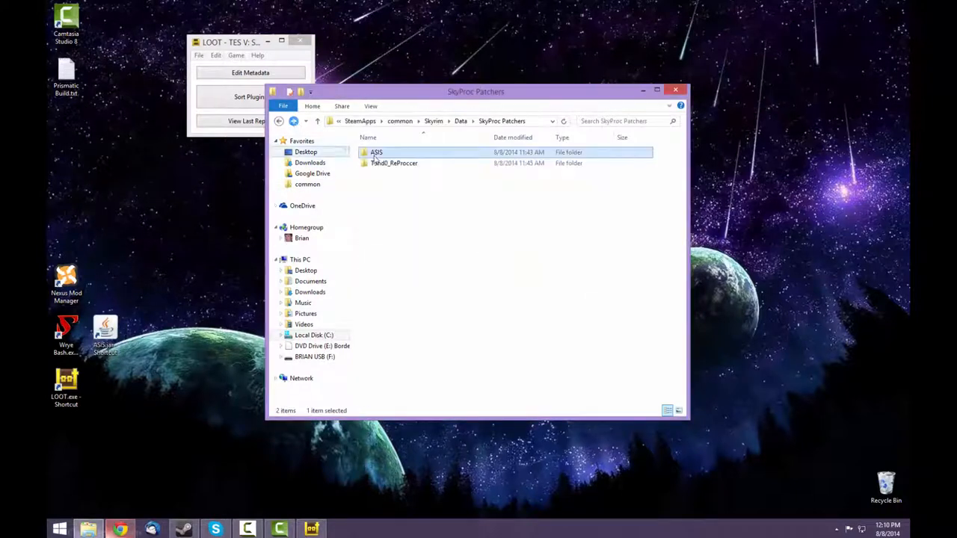
Create a desktop shortcut for ReProccer.jar from its patcher folder and close Explorer.
double_click(394, 163)
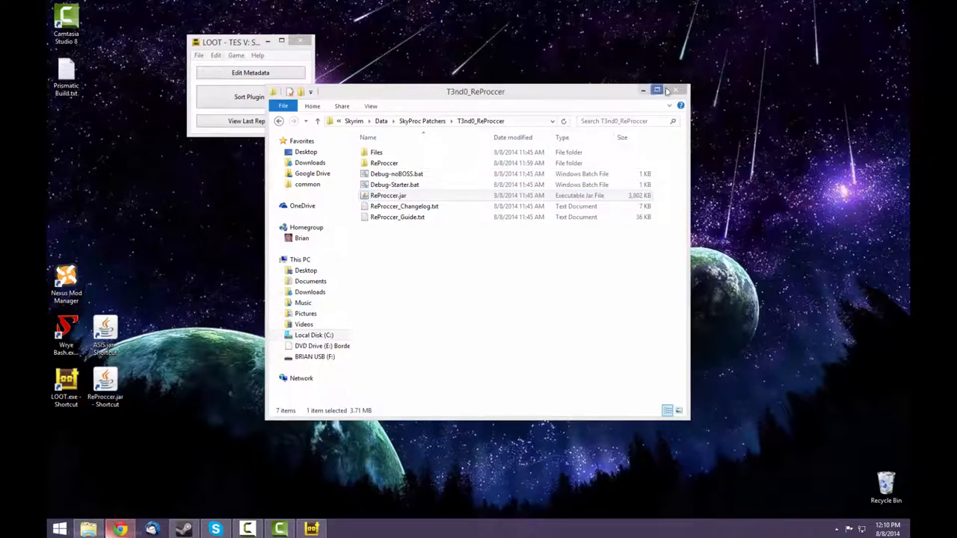
click(676, 91)
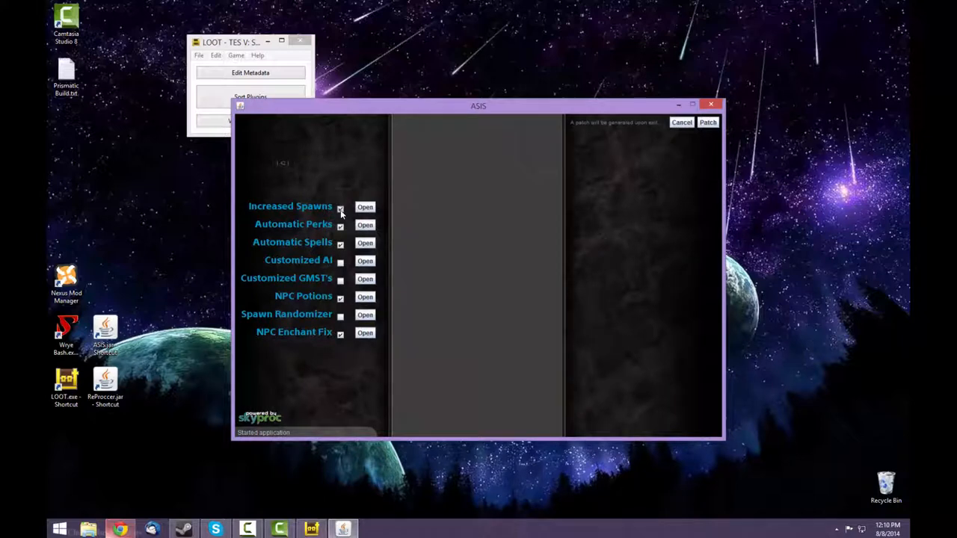
Uncheck Increased Spawns, then build the ASIS patch and exit.
click(341, 206)
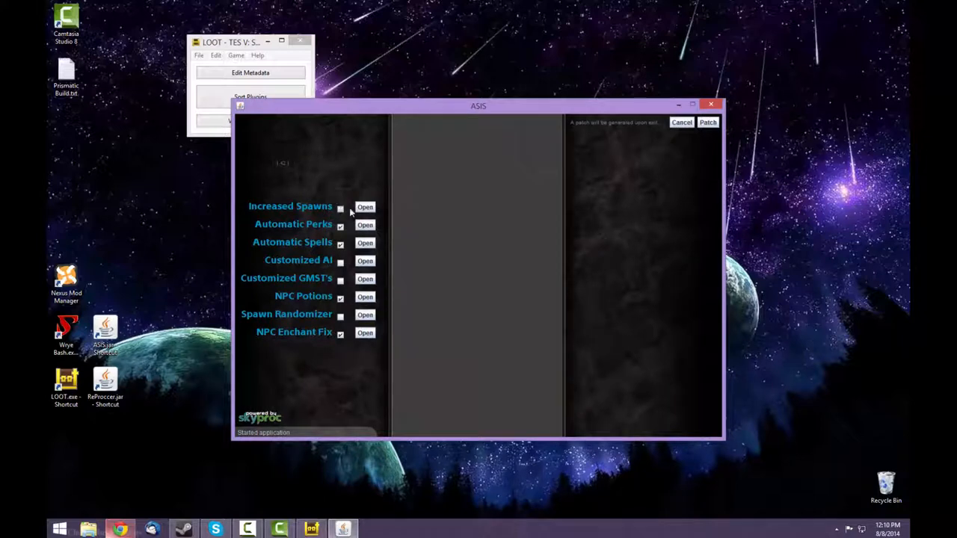
mouse_move(328, 206)
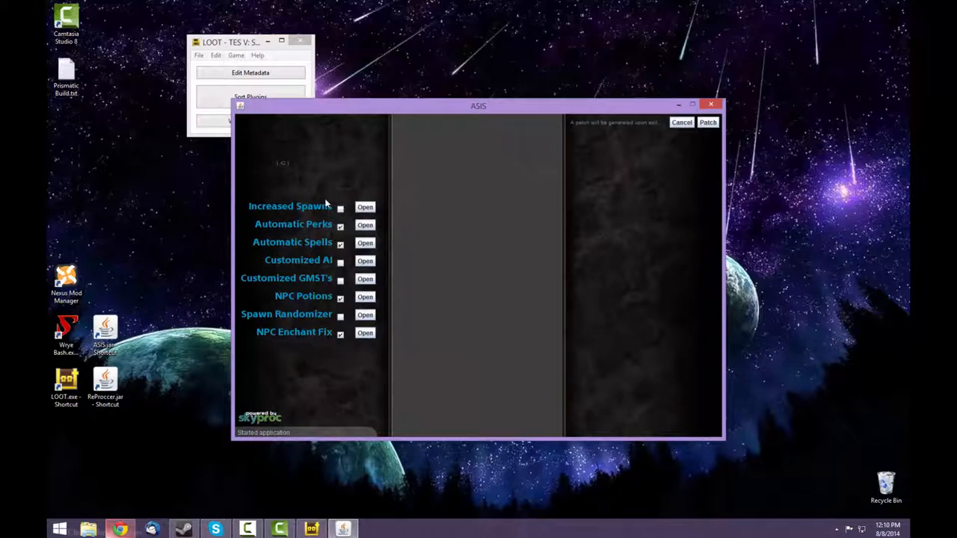
mouse_move(329, 217)
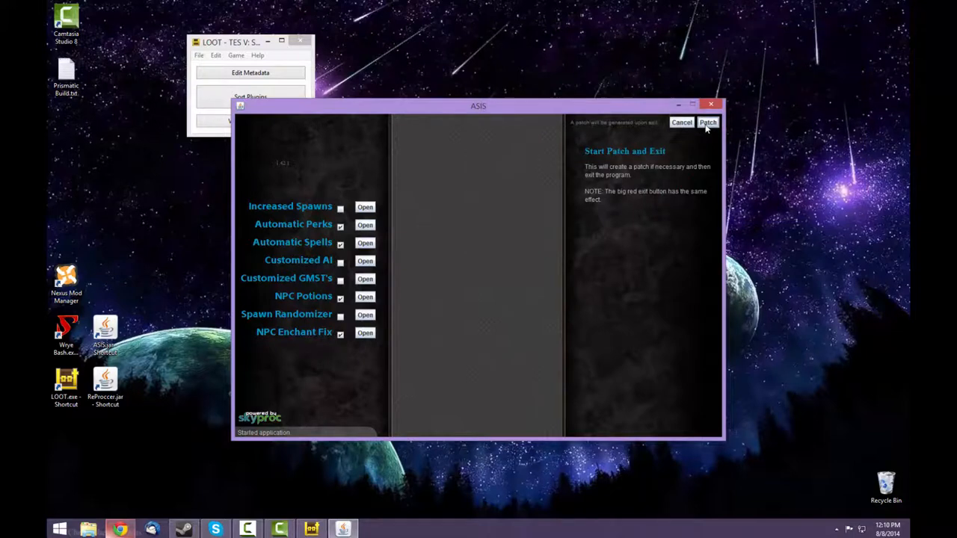
click(707, 123)
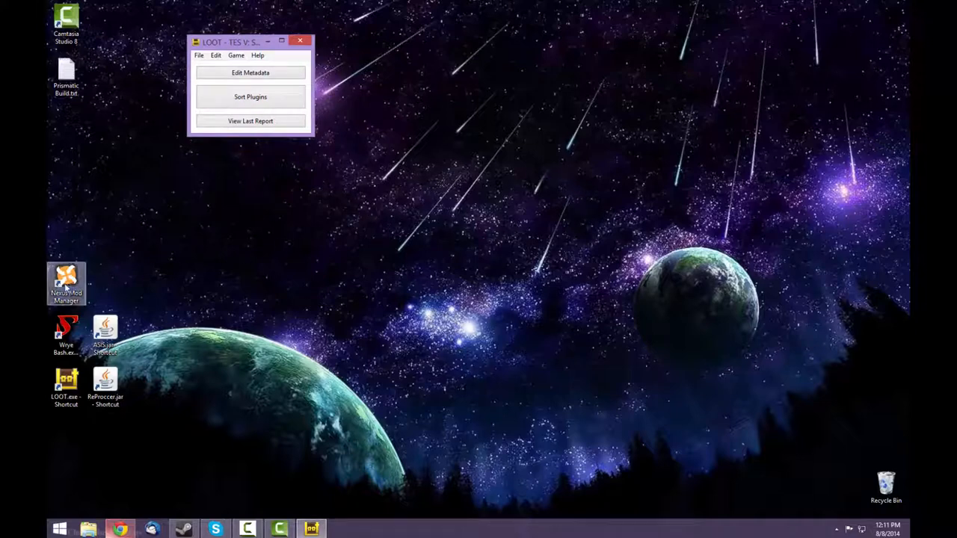
Launch Nexus Mod Manager and activate the newly generated ASIS.esp below ASIS-Dependency.esp.
double_click(66, 281)
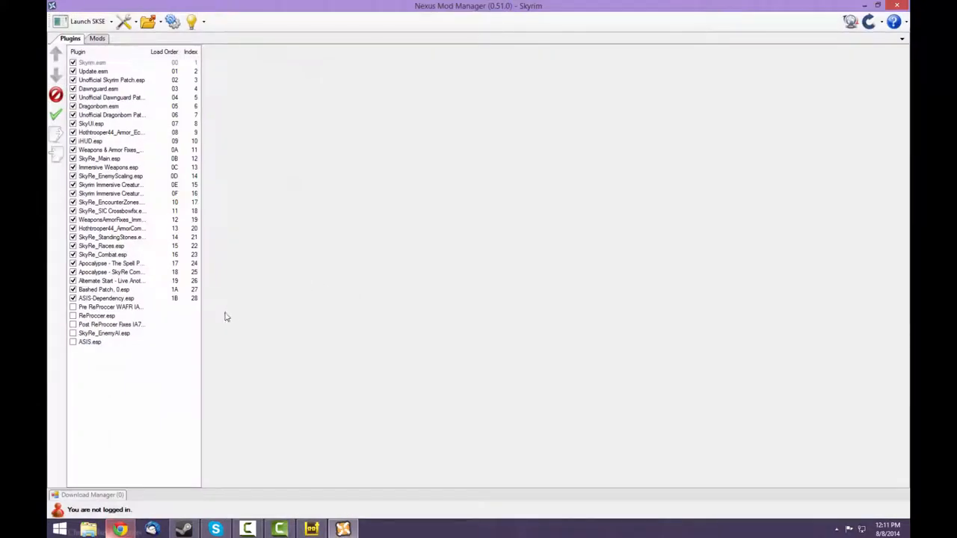
click(90, 341)
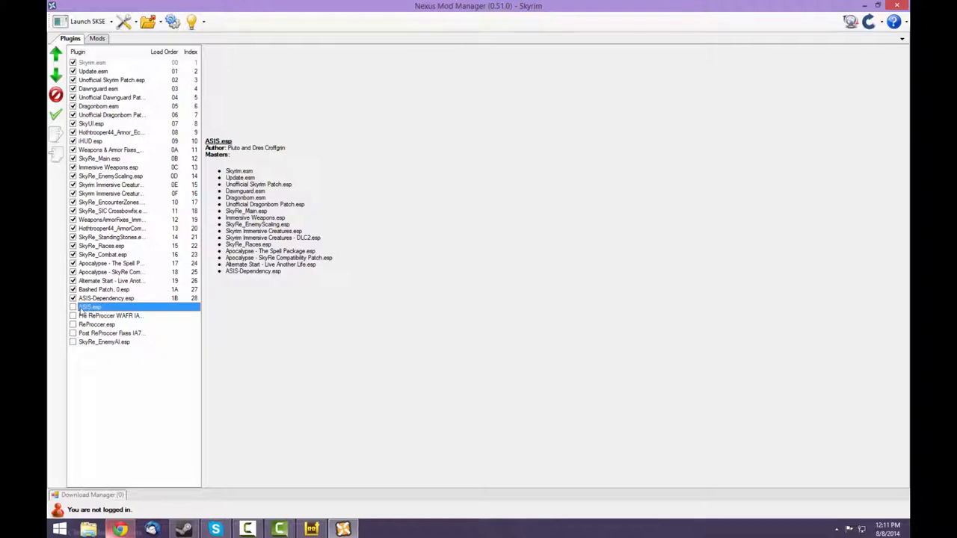
click(73, 308)
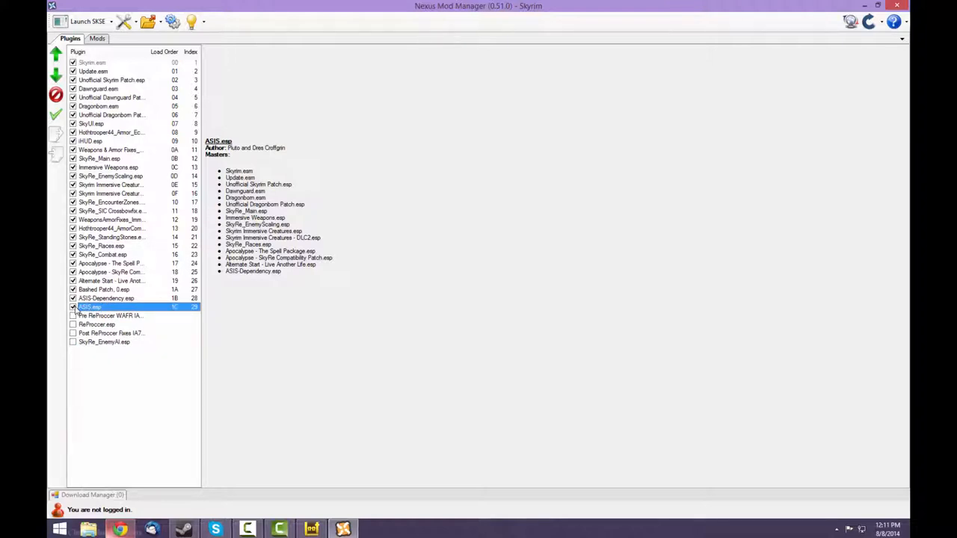
mouse_move(108, 315)
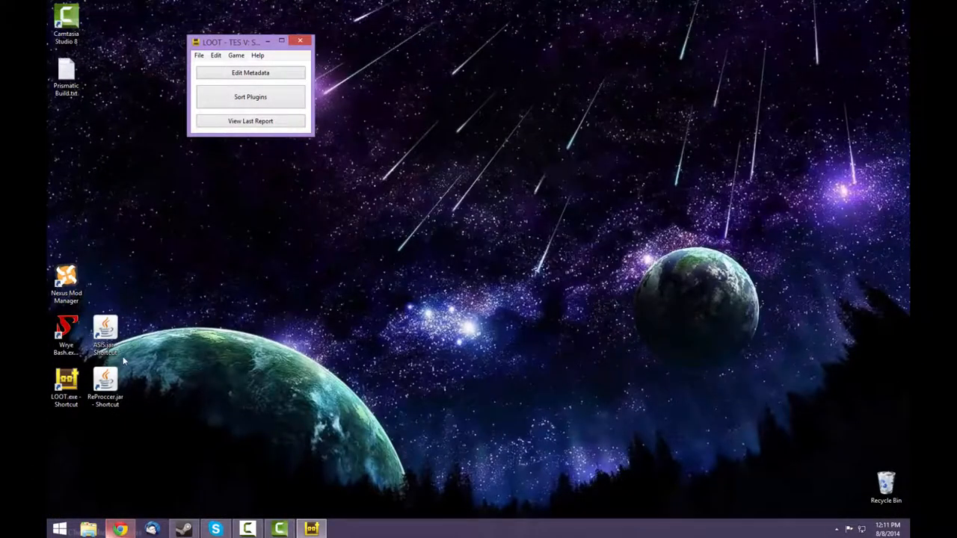
Edit the ReProccer.jar shortcut's Target in Properties to add -NOBOSS and save it.
click(104, 385)
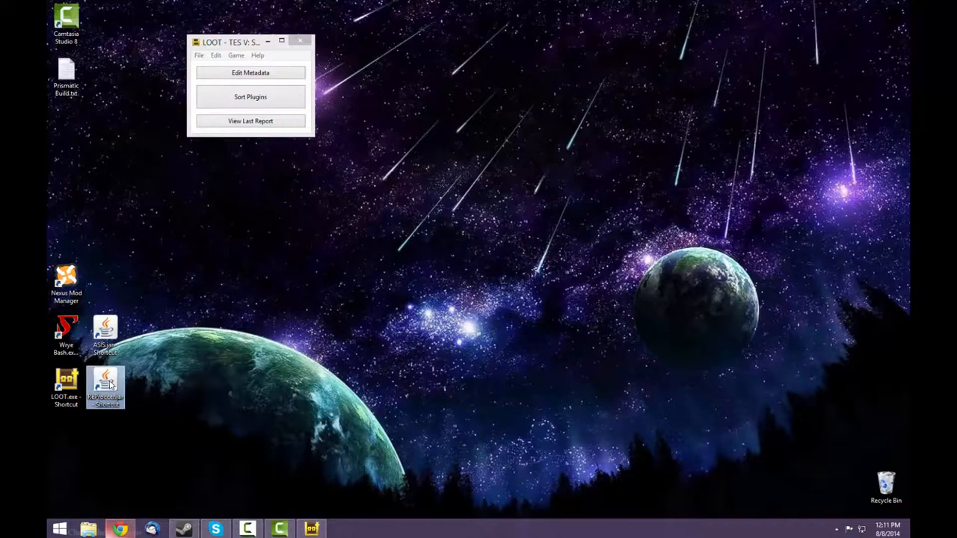
right_click(104, 385)
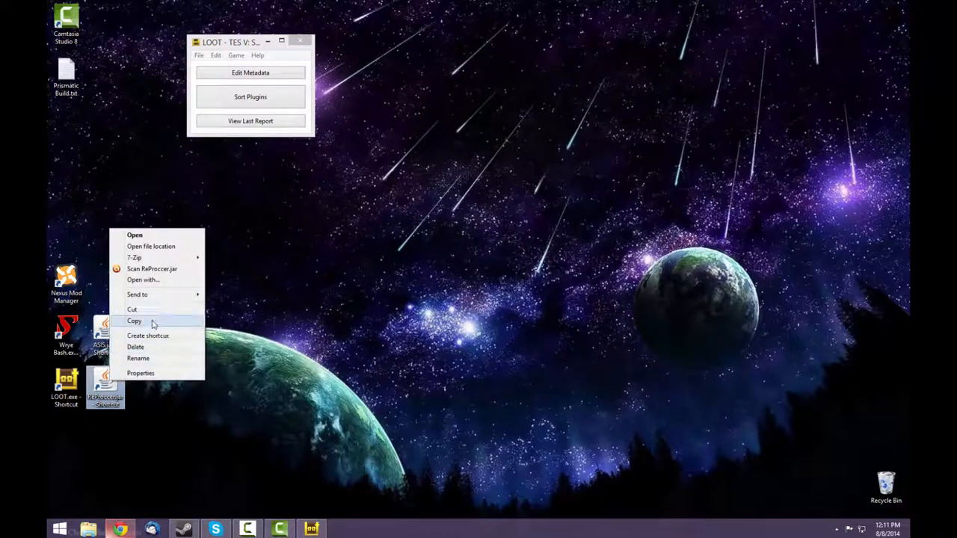
click(141, 373)
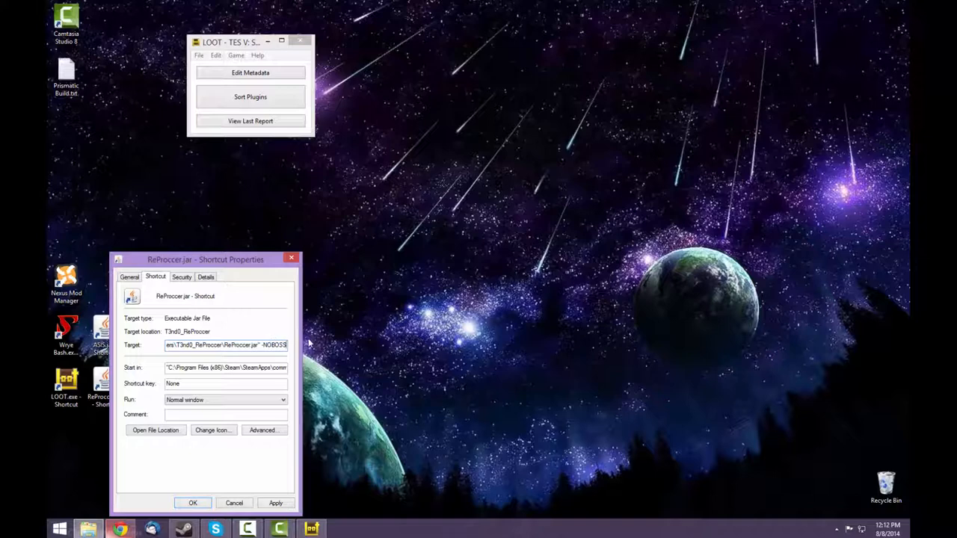
mouse_move(239, 491)
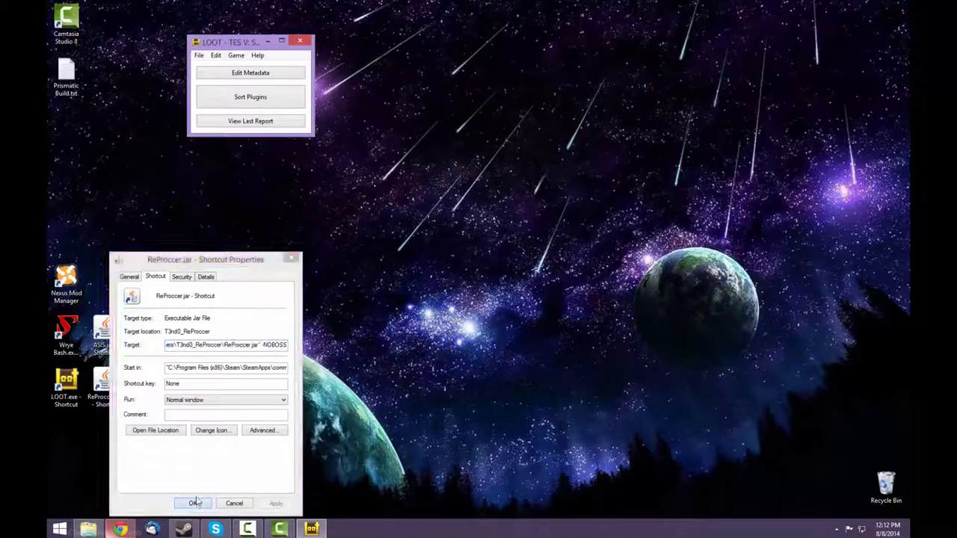
click(192, 502)
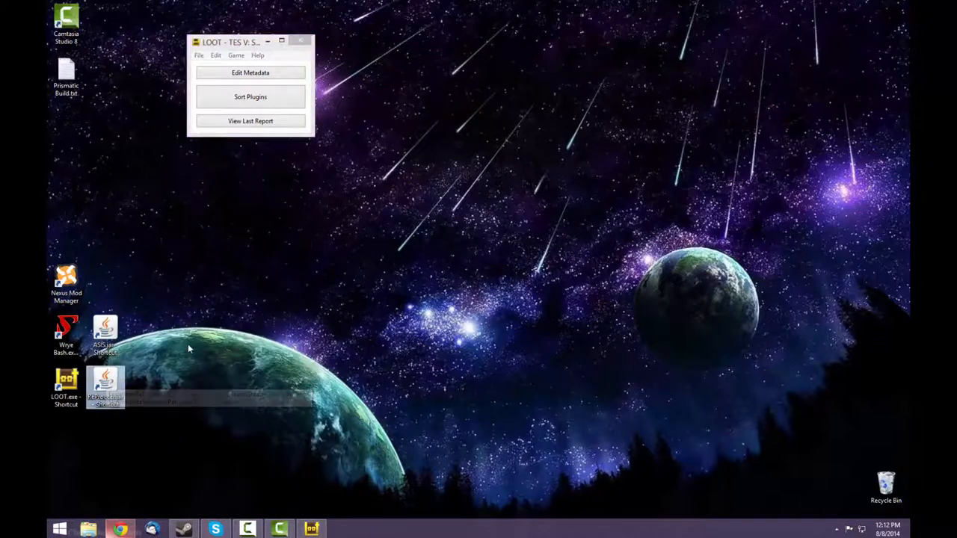
Launch ReProccer from the edited shortcut, build its patch and exit.
double_click(105, 381)
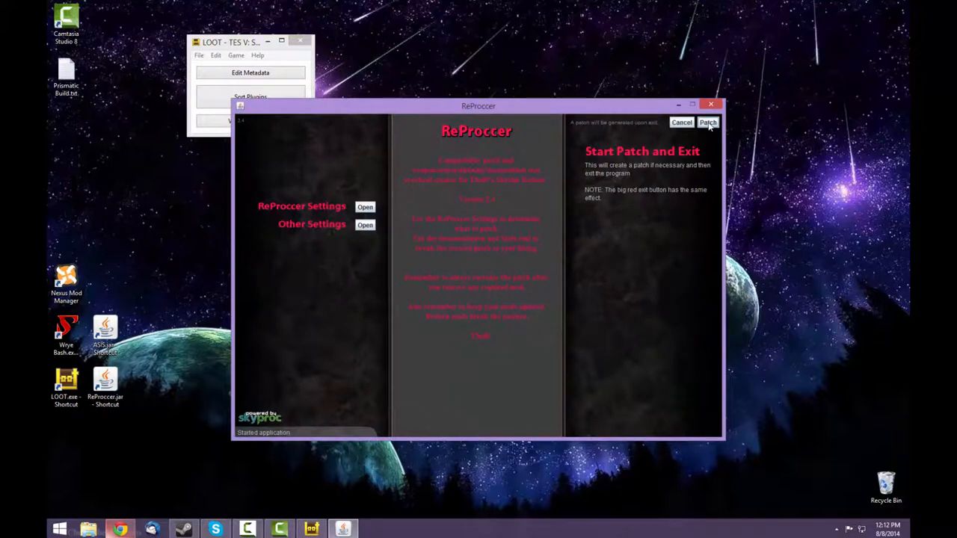
click(707, 122)
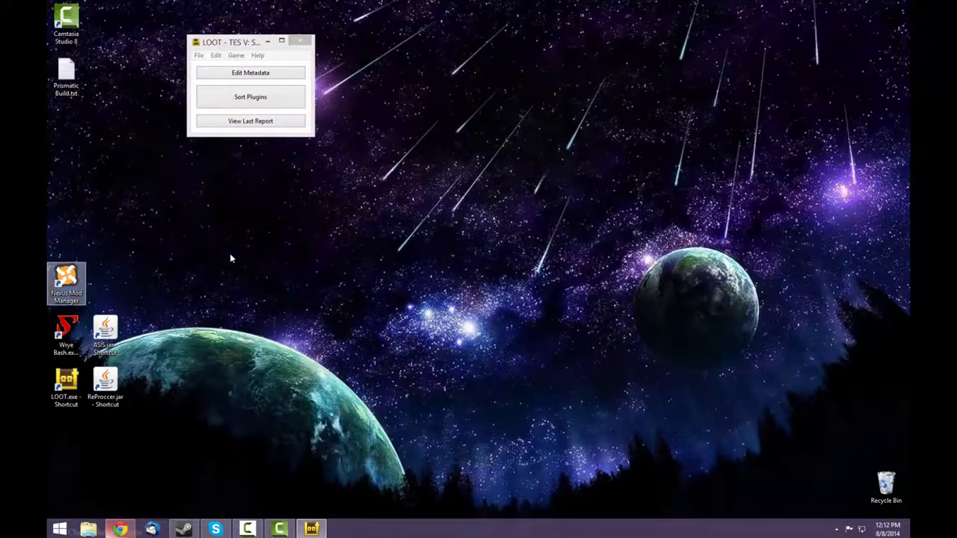
In Nexus Mod Manager enable the last enemy AI plugin and launch Skyrim via SKSE.
double_click(66, 281)
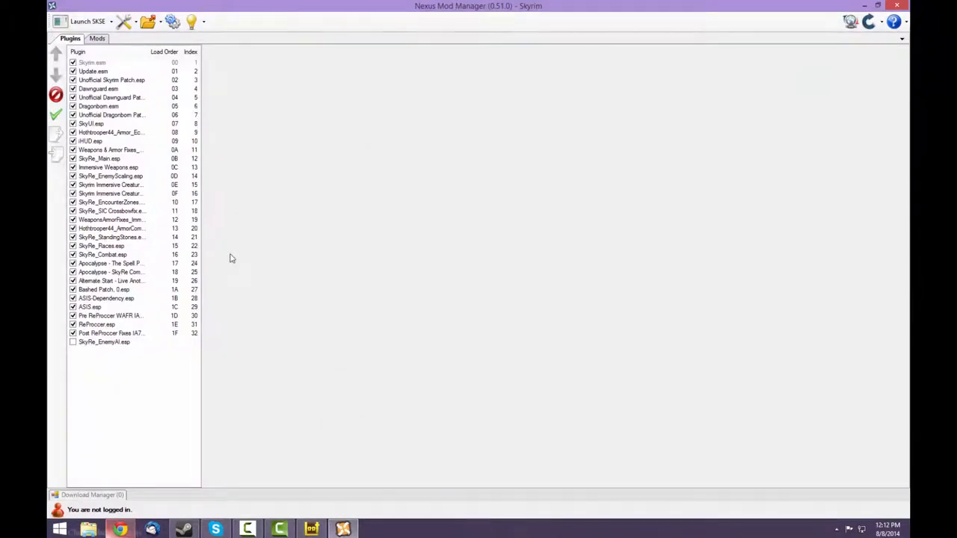
click(72, 341)
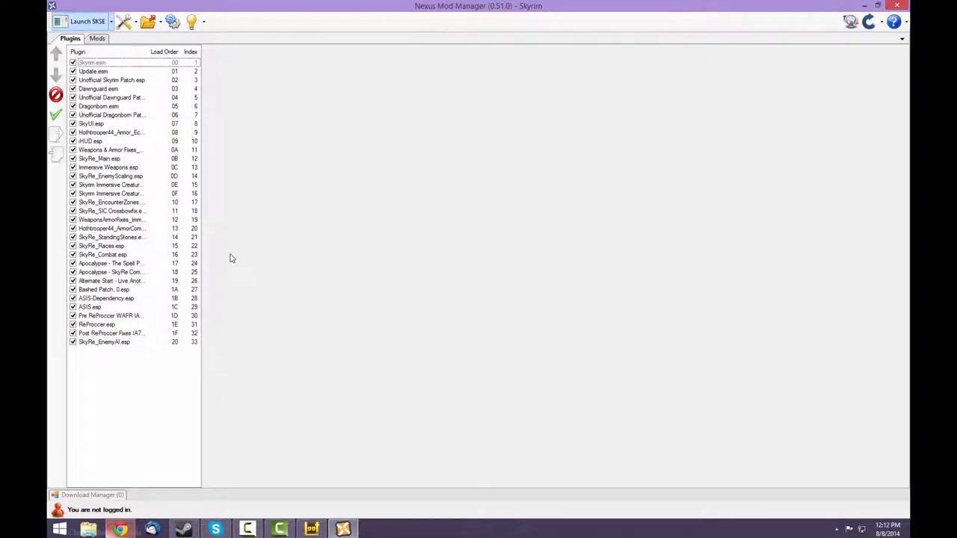
mouse_move(87, 21)
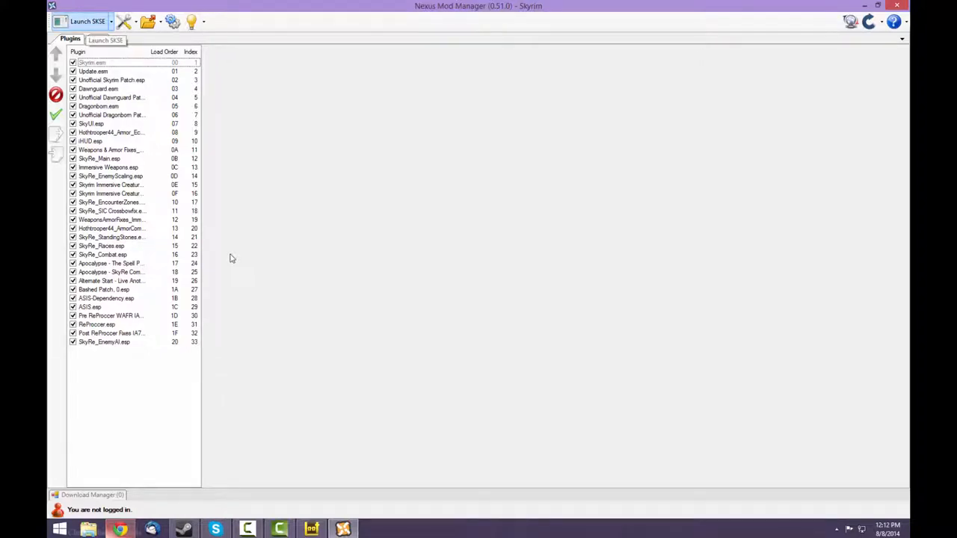
click(87, 21)
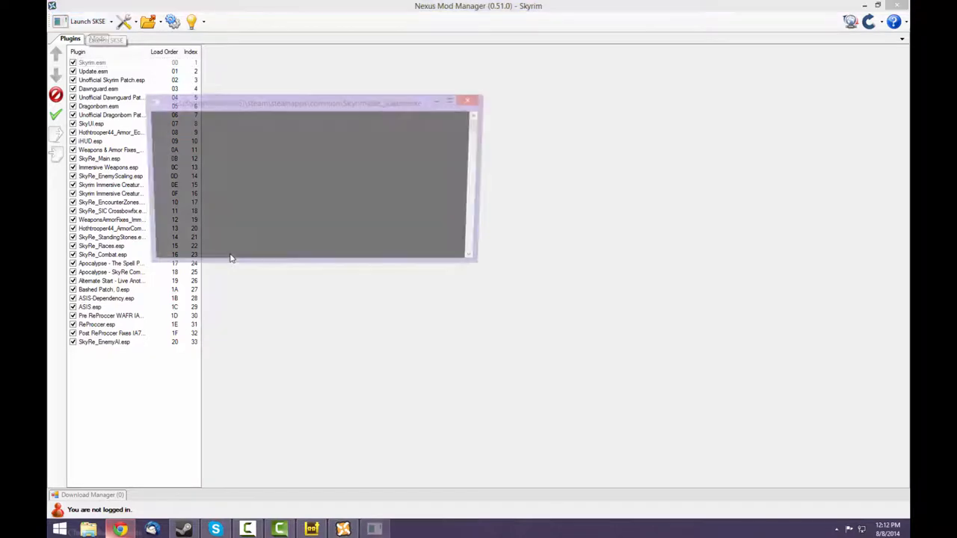